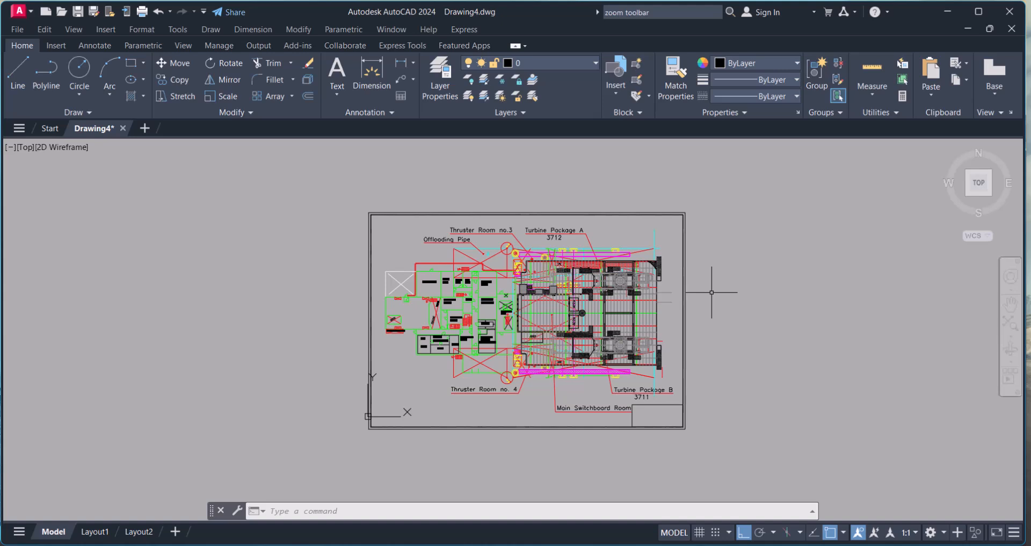
mouse_move(711, 151)
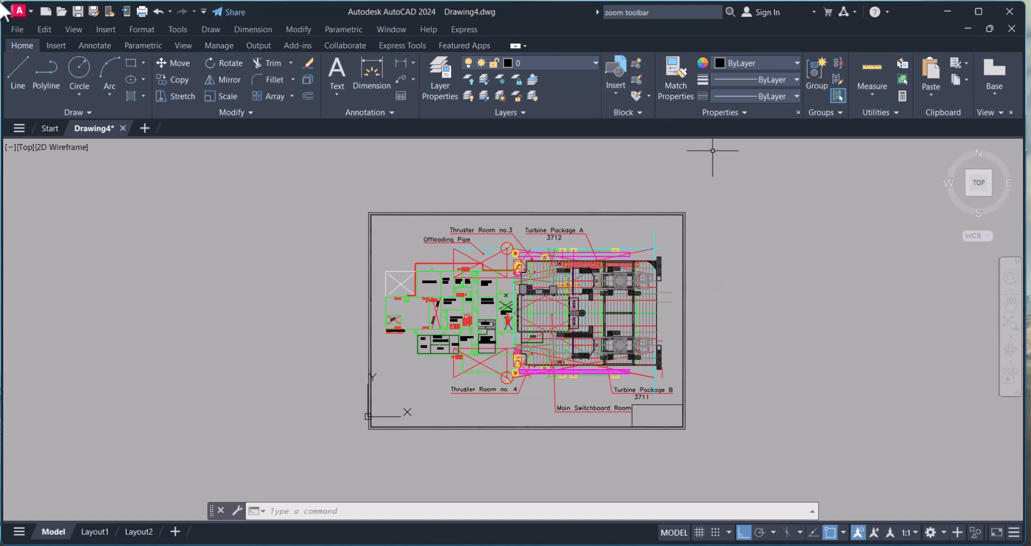
mouse_move(43, 29)
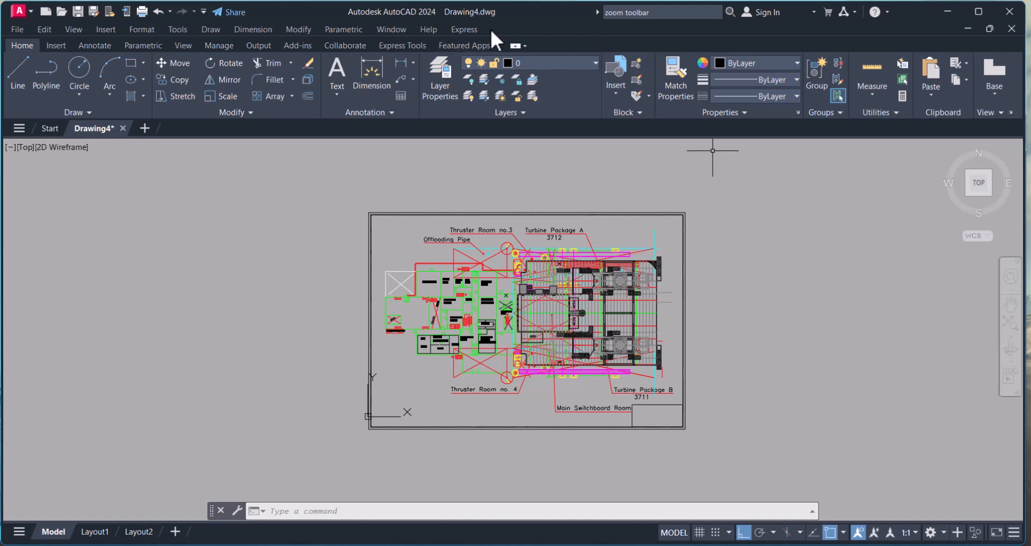
mouse_move(73, 29)
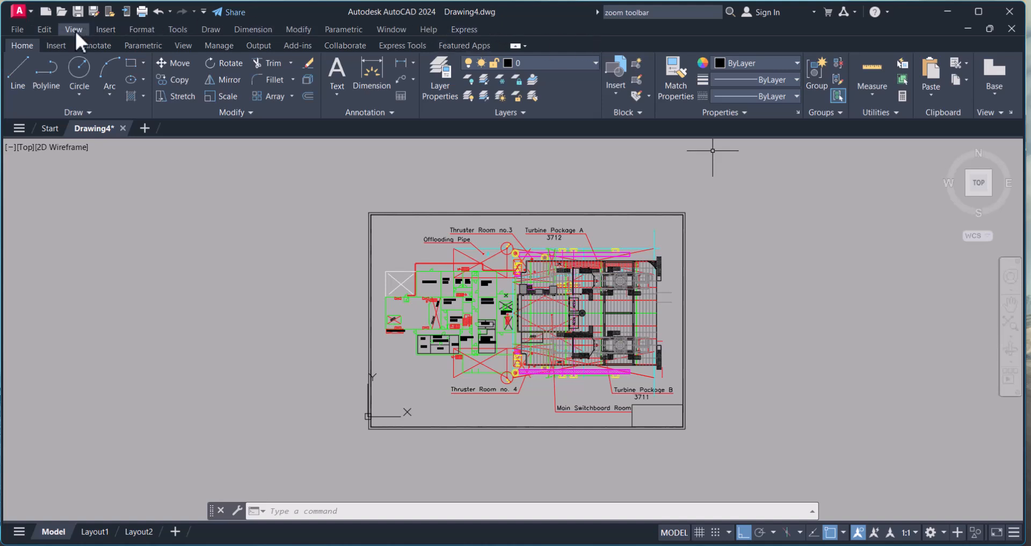
Apply ZOOM All so the whole ship deck plan and border fill the drawing area
click(73, 29)
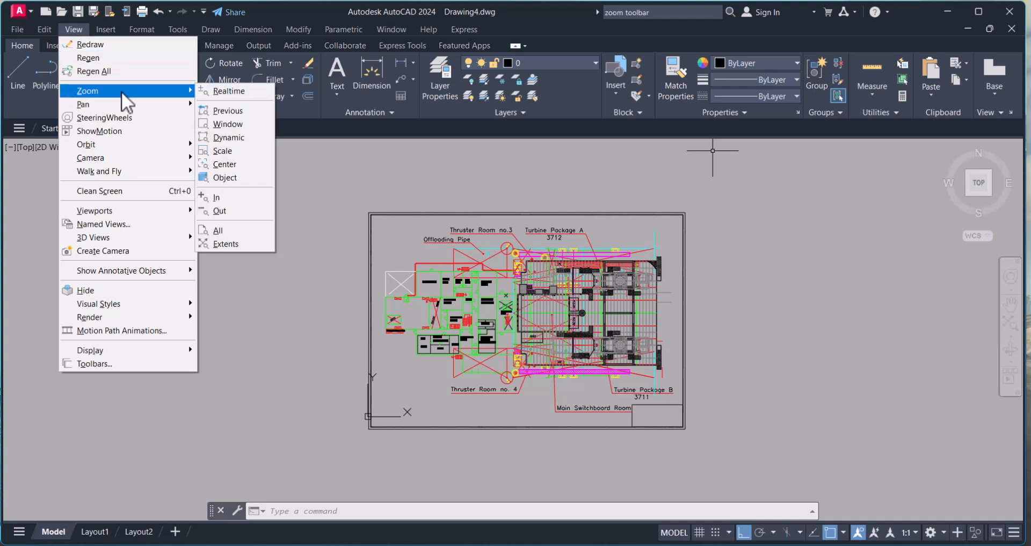
mouse_move(229, 91)
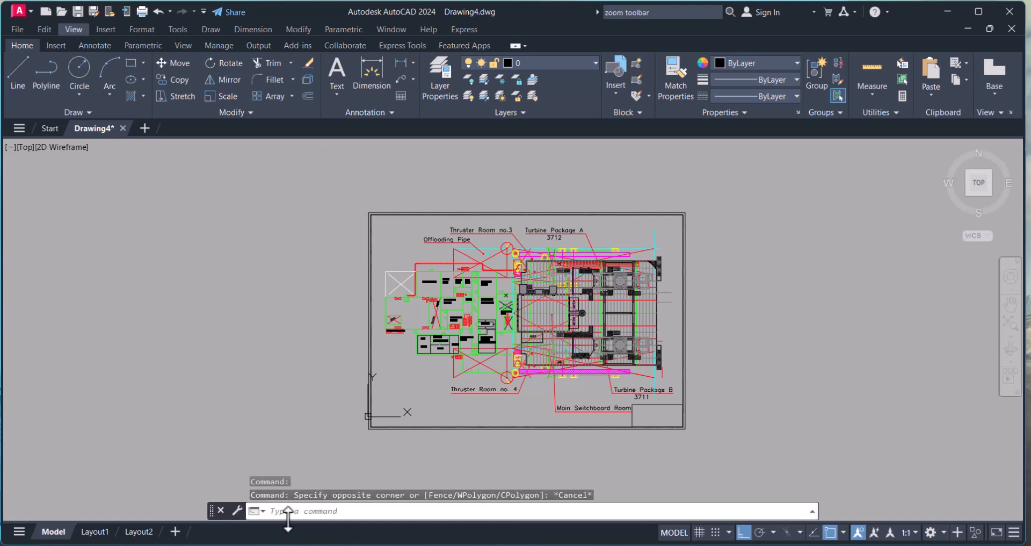
text(z)
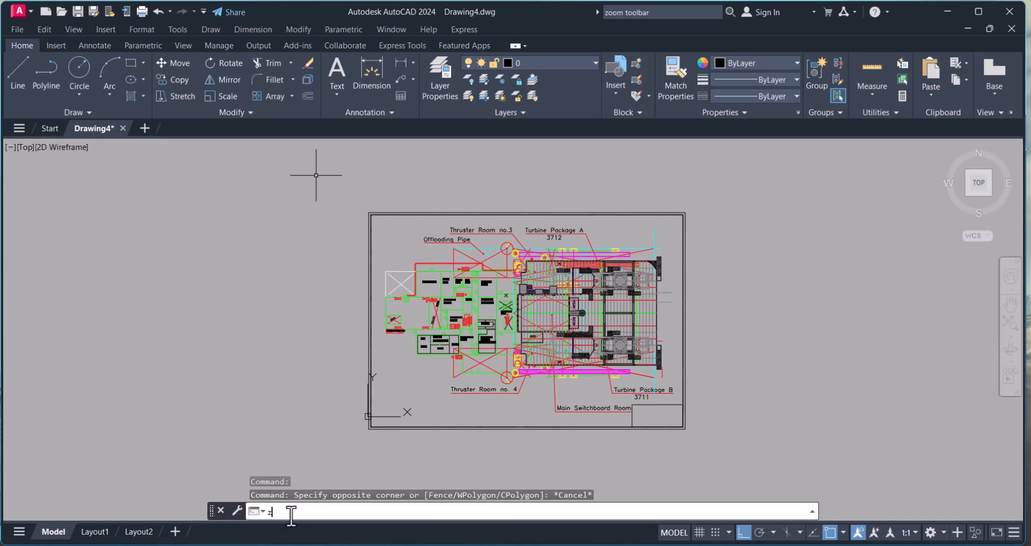
text(z)
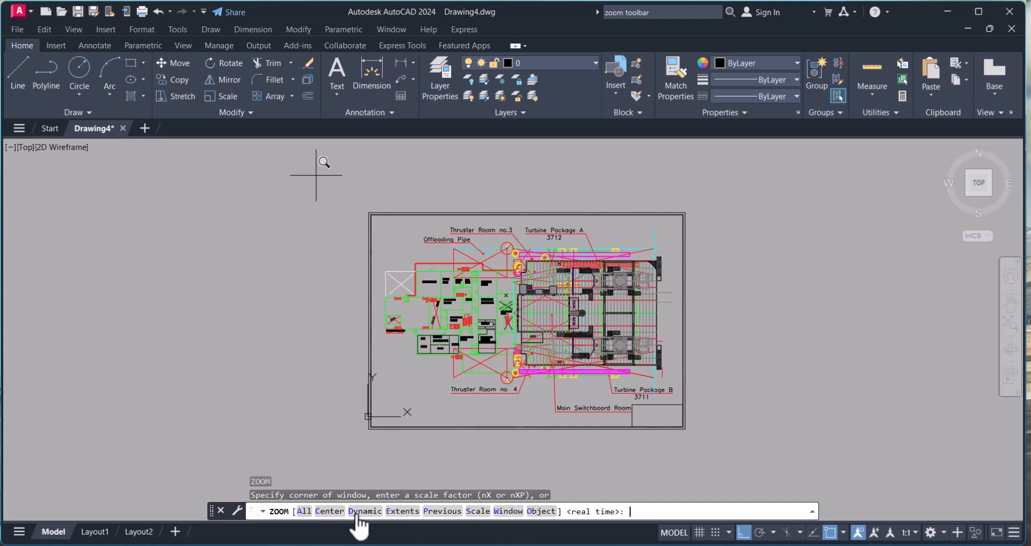
mouse_move(443, 512)
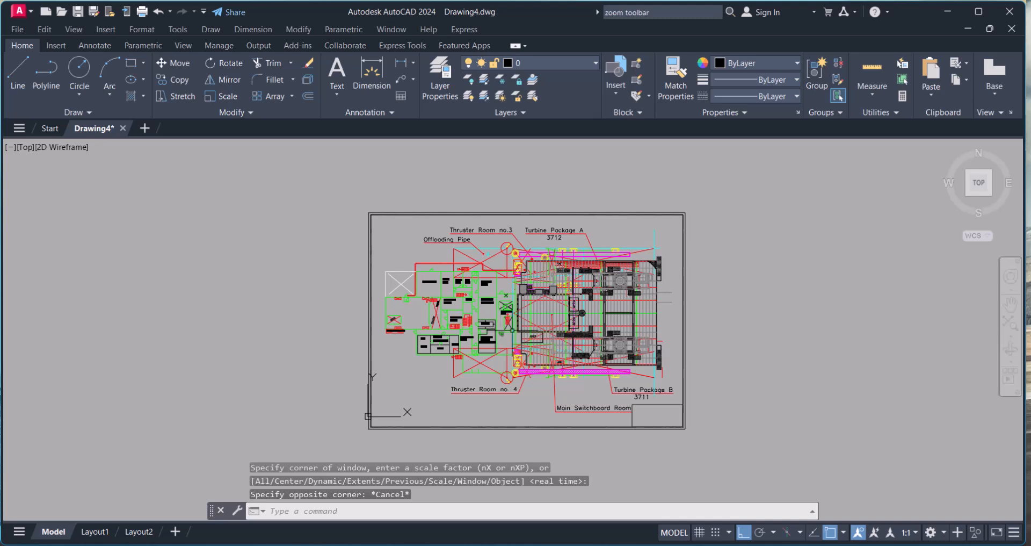
mouse_move(532, 314)
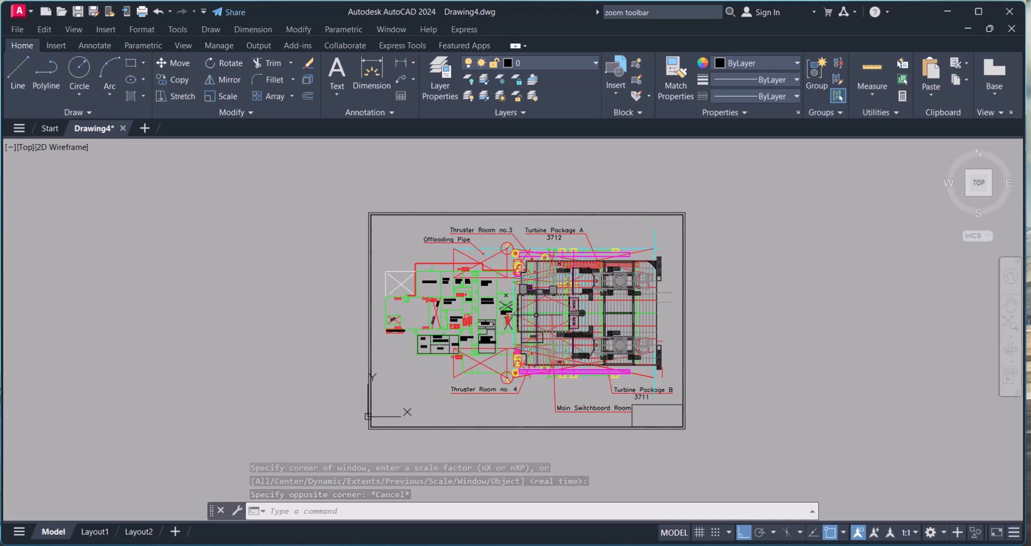
mouse_move(536, 322)
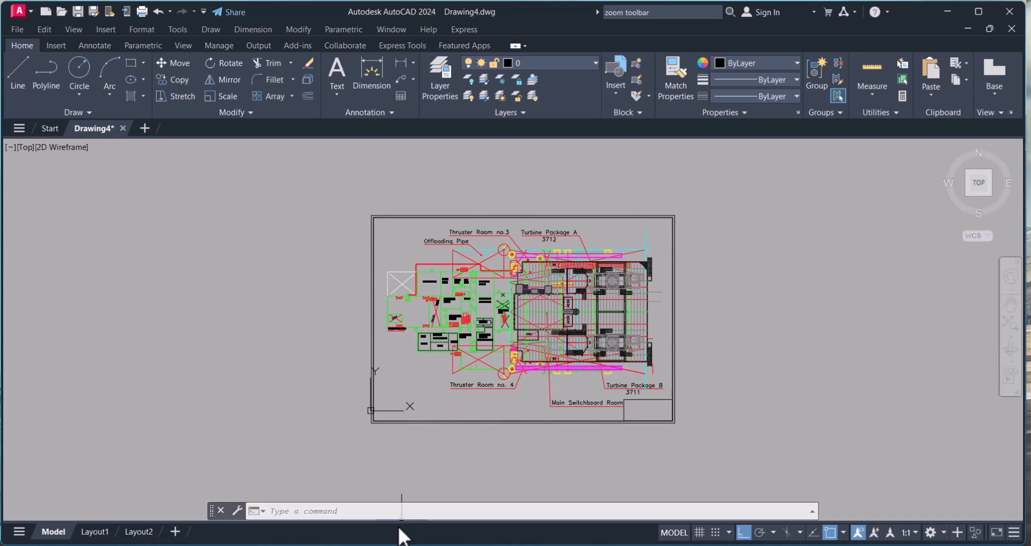
mouse_move(535, 479)
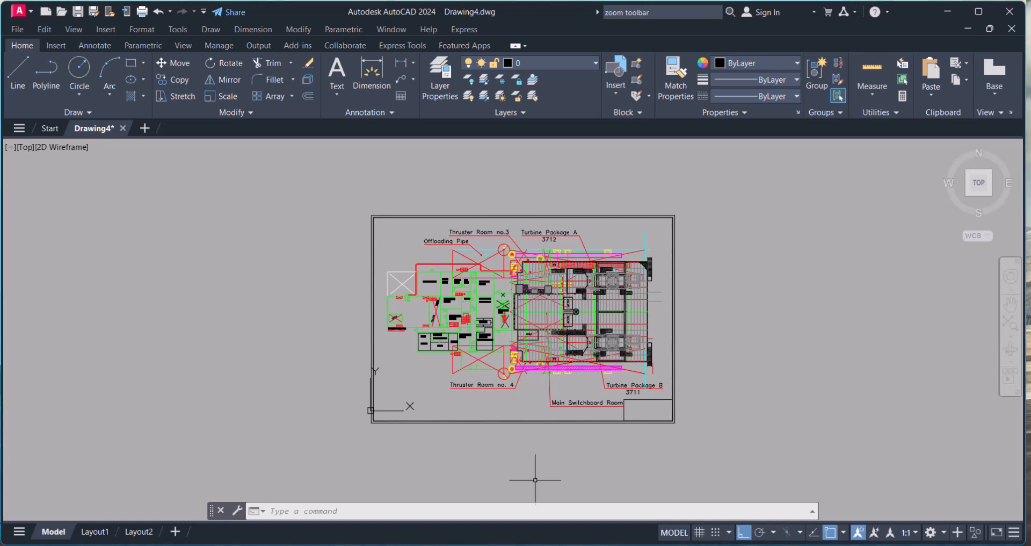
mouse_move(601, 254)
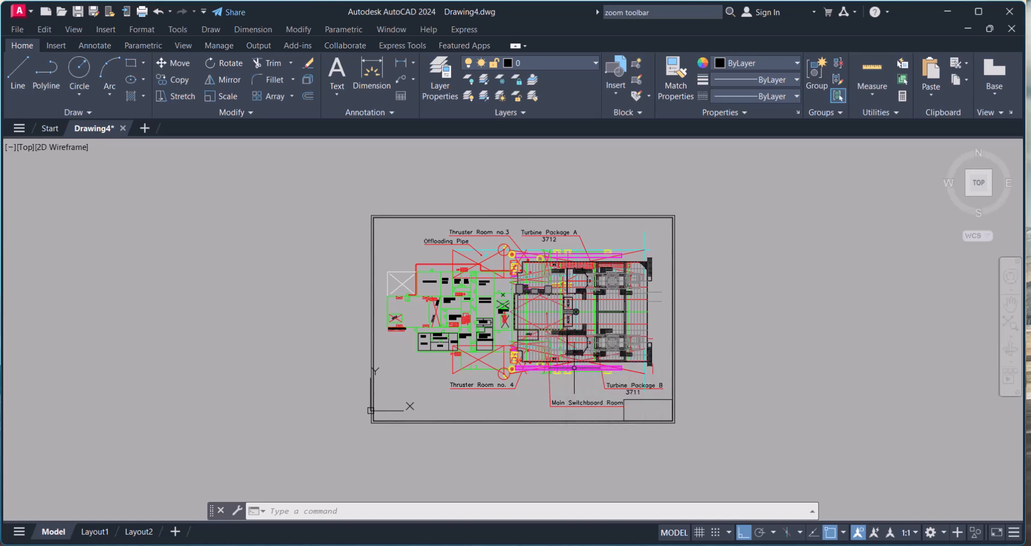
mouse_move(585, 368)
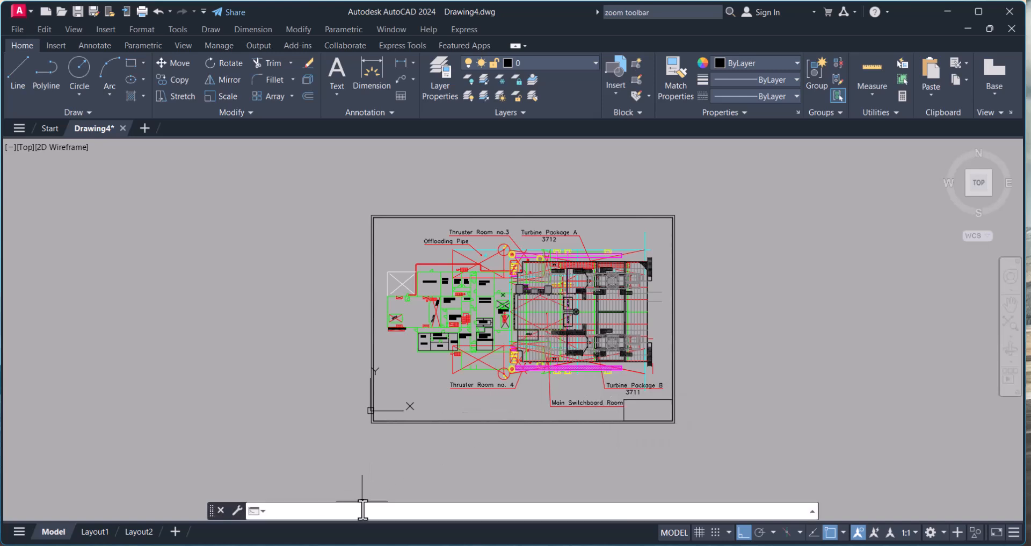
text(z)
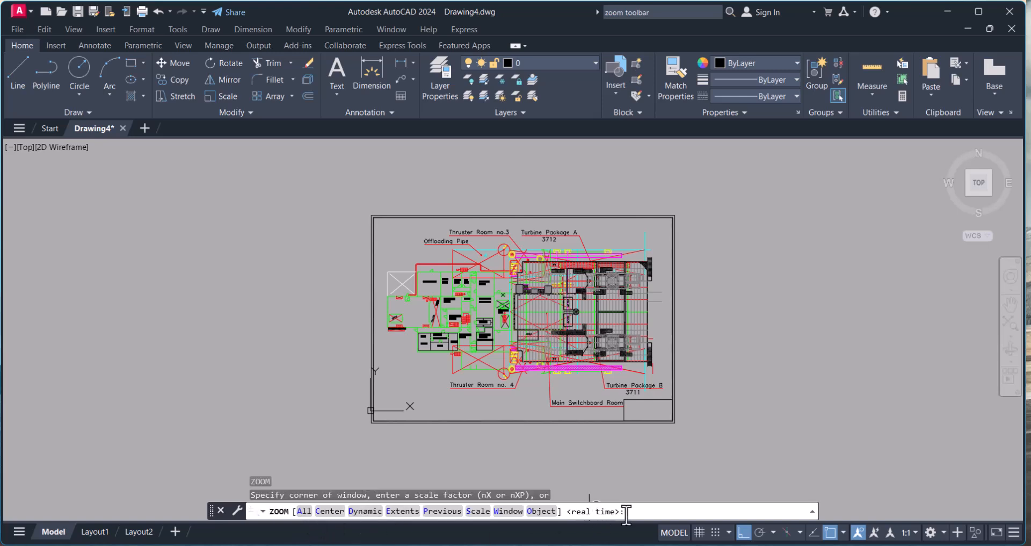
text(a)
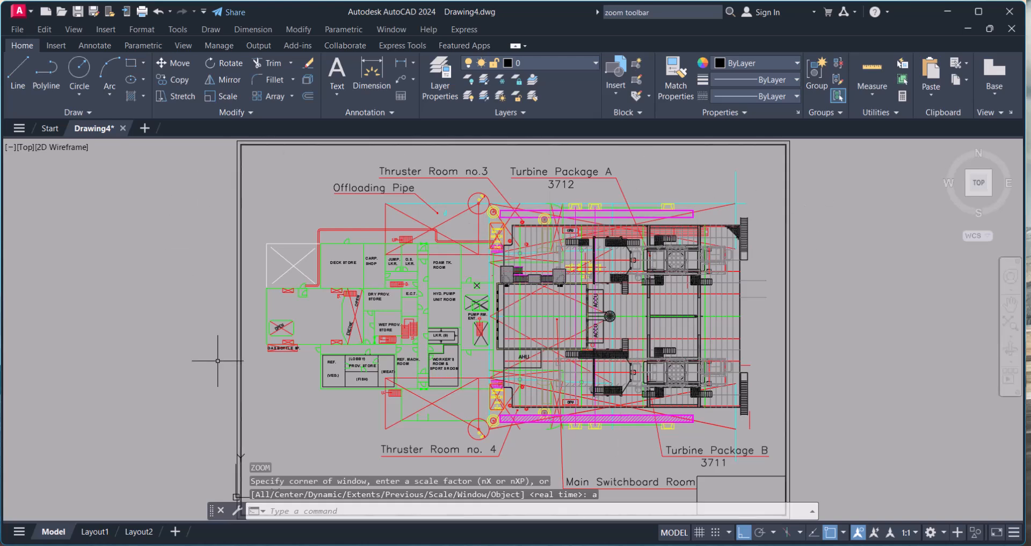
mouse_move(847, 364)
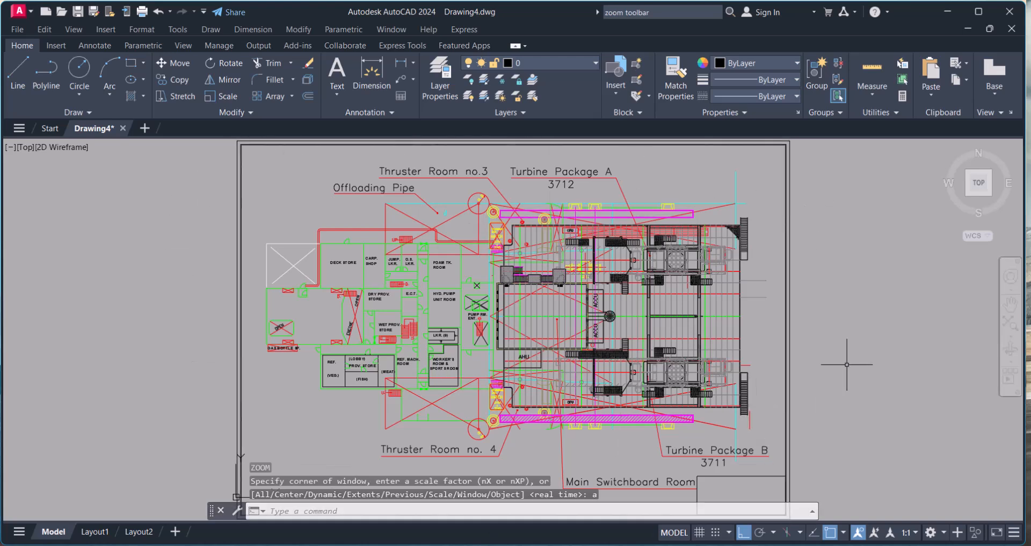
mouse_move(866, 350)
text(a)
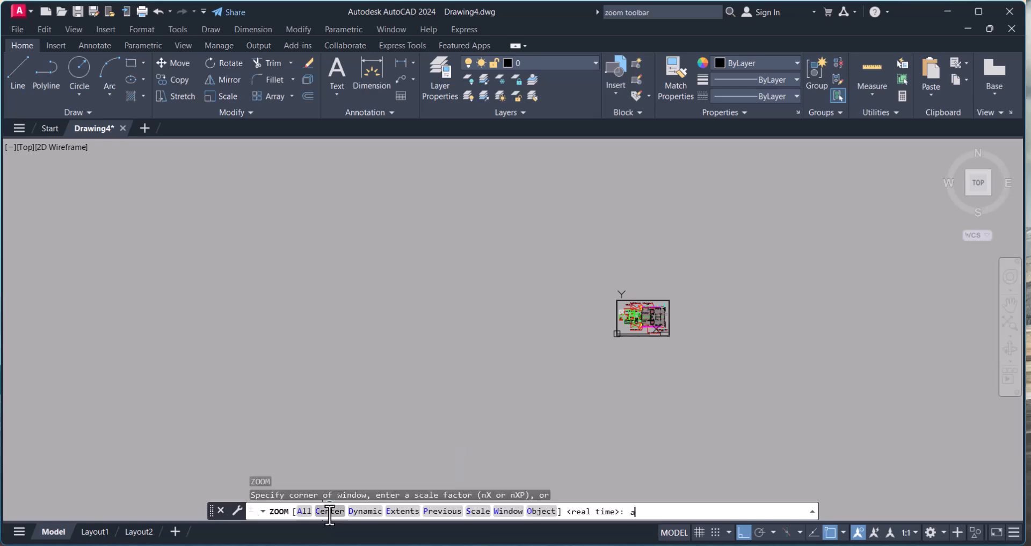
key(enter)
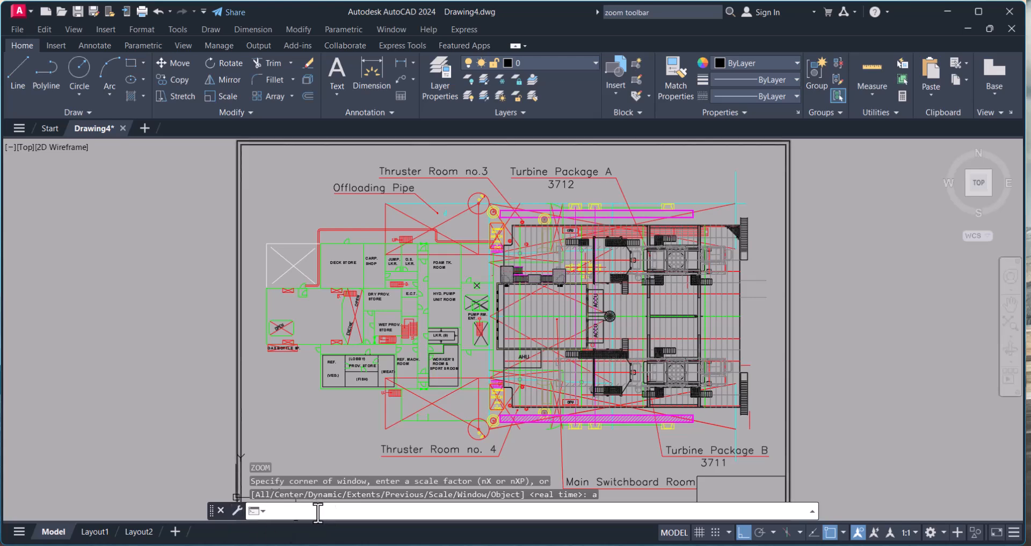
Use ZOOM Center to magnify the VEG., FISH and MEAT provision store rooms
text(z)
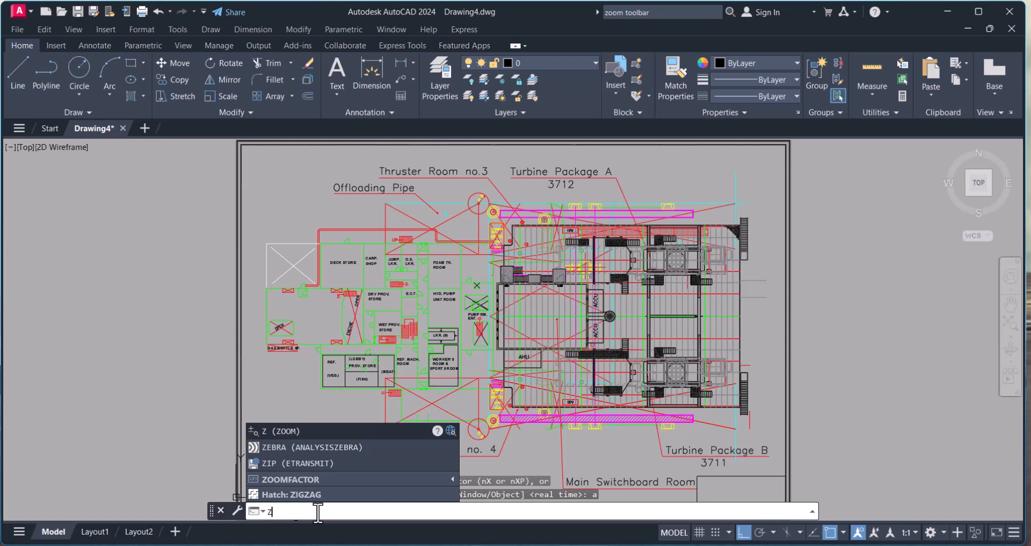
key(enter)
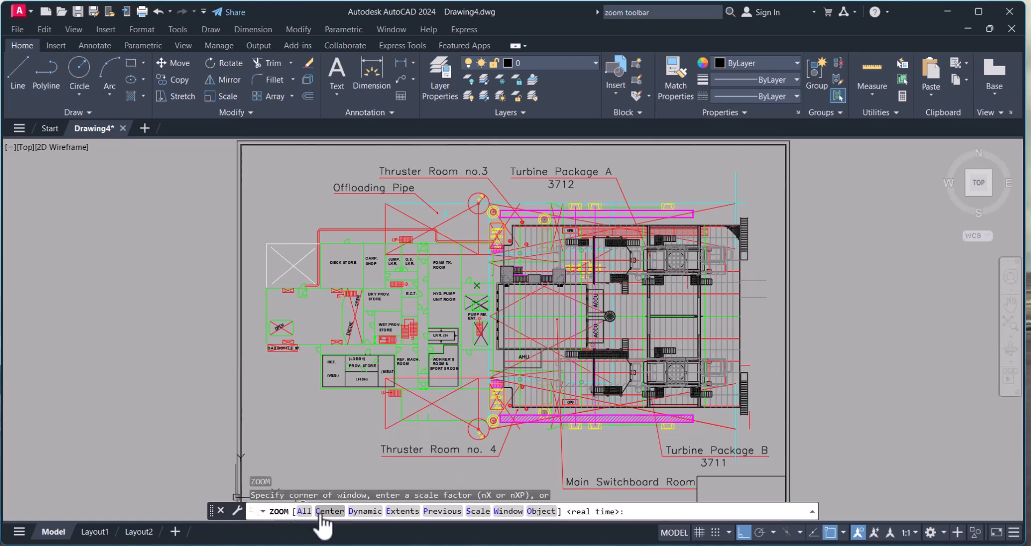
text(c)
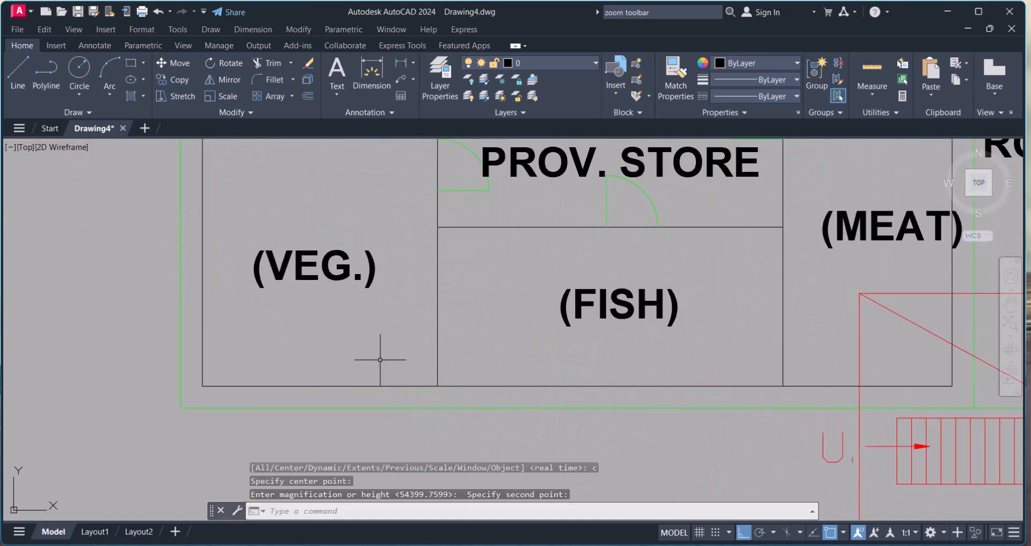
mouse_move(691, 344)
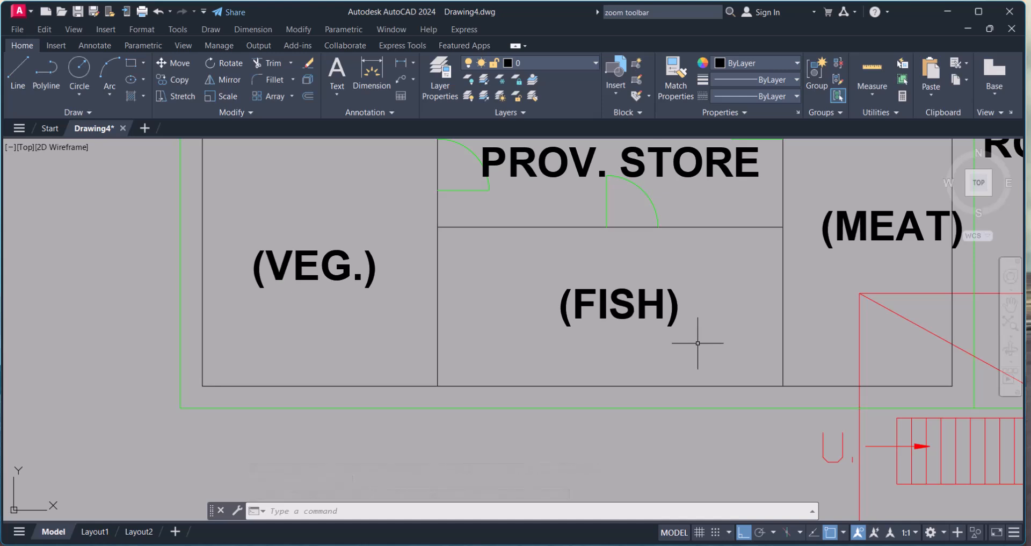
mouse_move(682, 348)
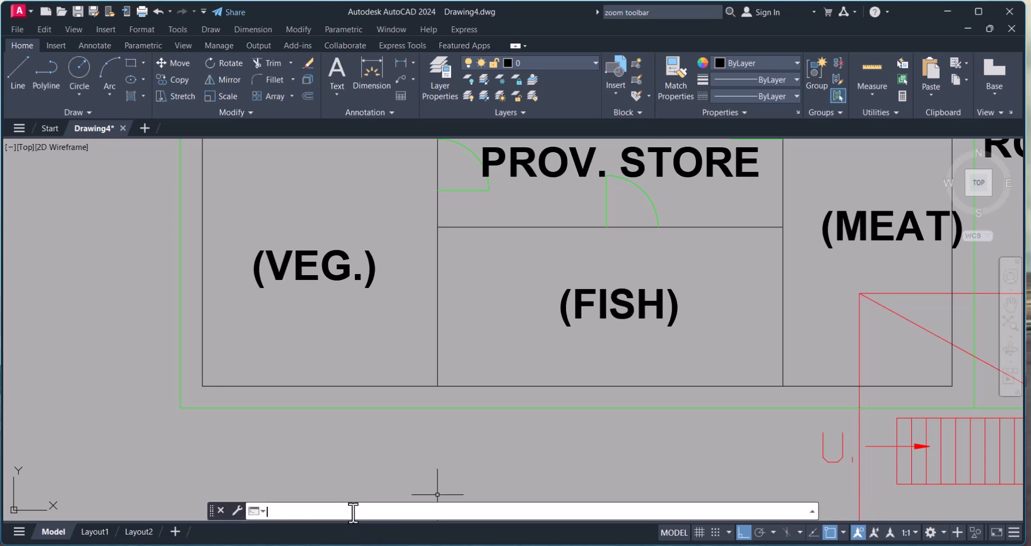
Zoom around the dry provision store area, then zoom back out to the full deck plan
text(z)
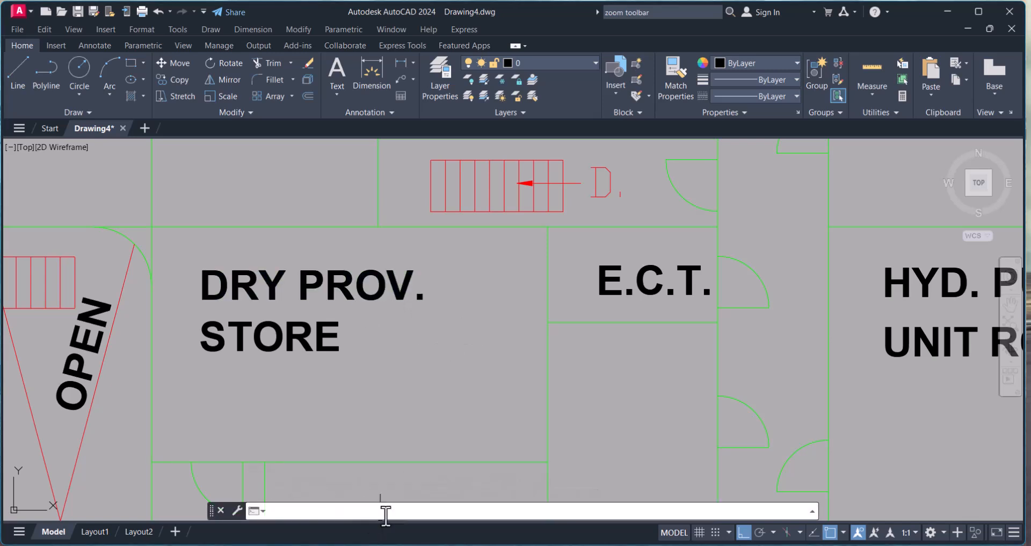
text(z)
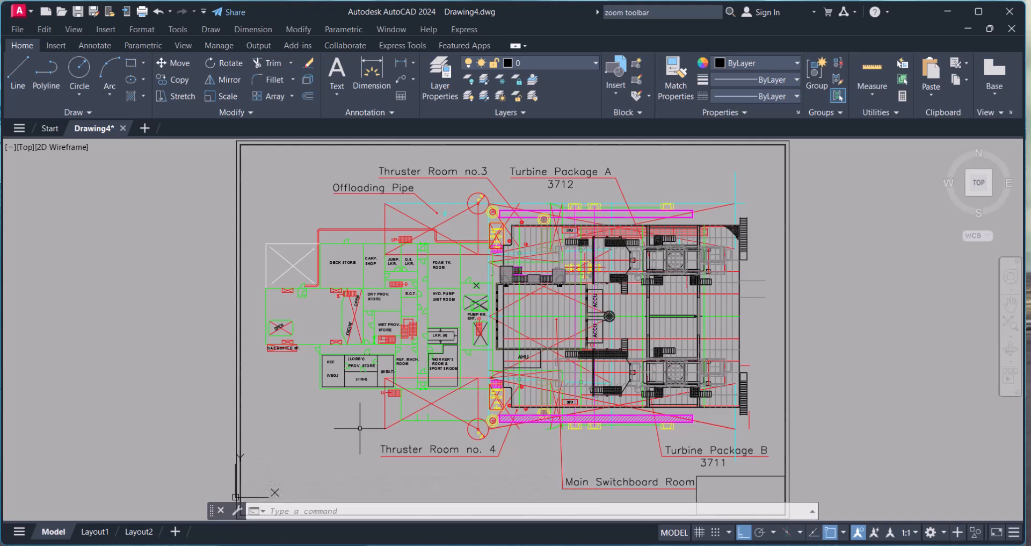
Run ZOOM Extents over the deck plan and start a fresh ZOOM command
click(307, 510)
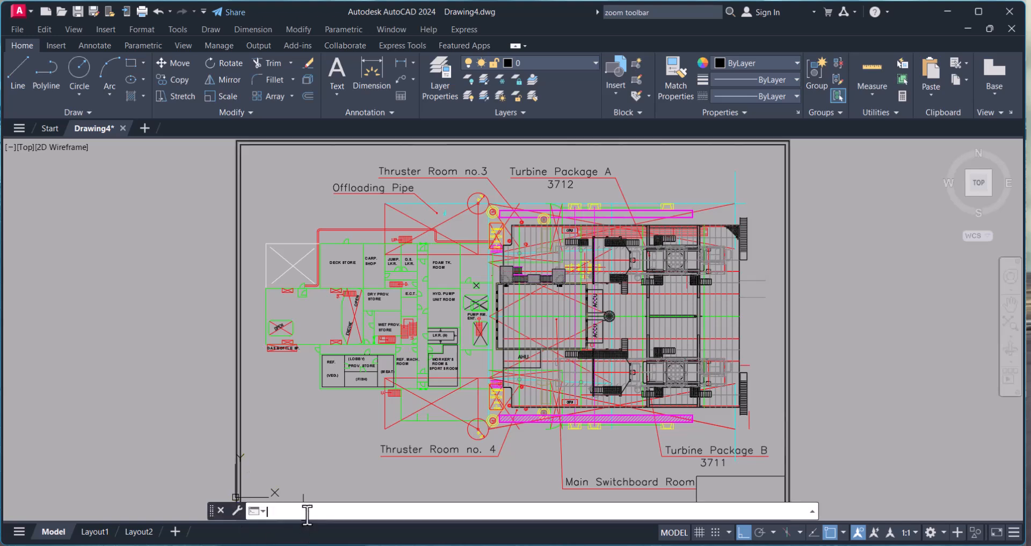
text(z)
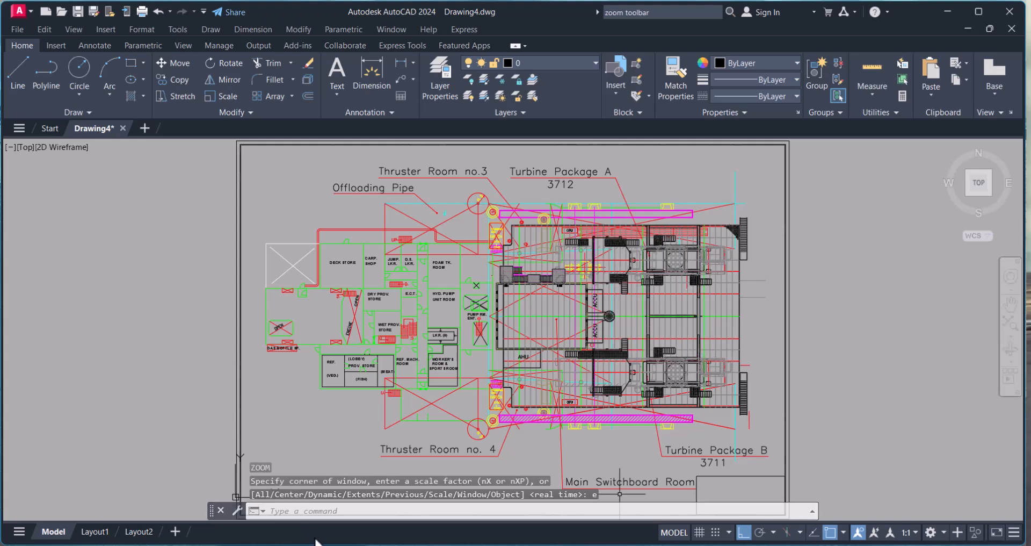
text(z)
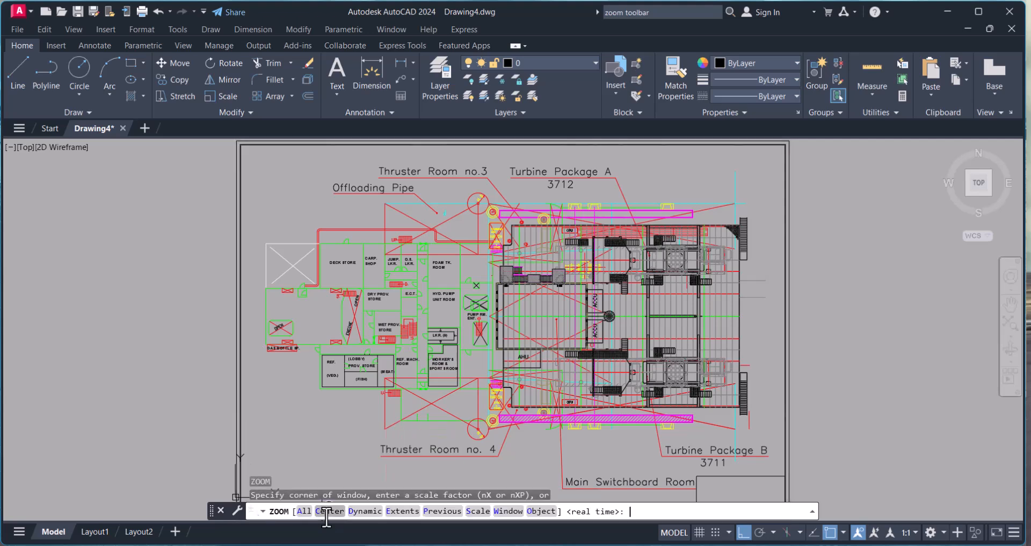
Step back through earlier views with ZOOM Previous, leaving the deck plan small at left
text(p)
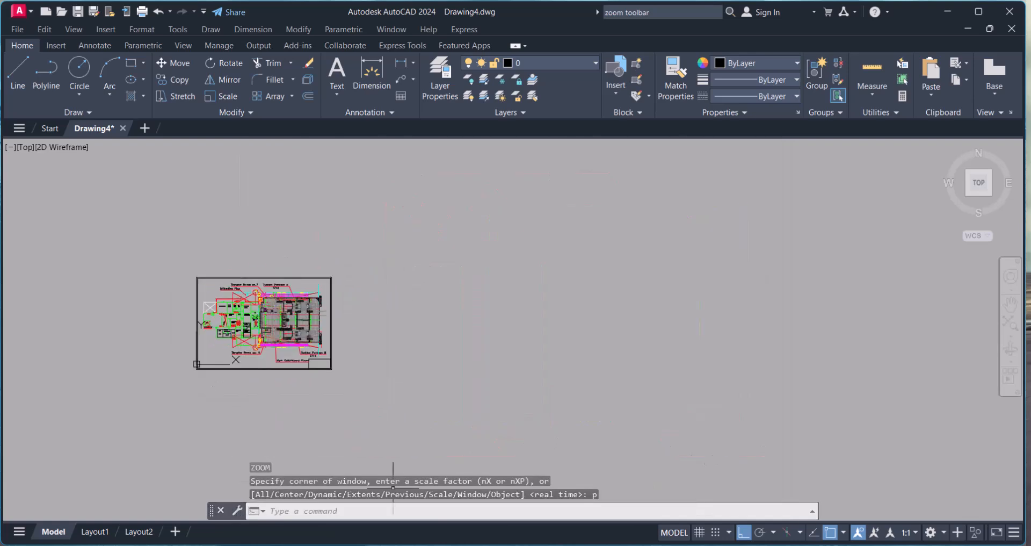
text(z)
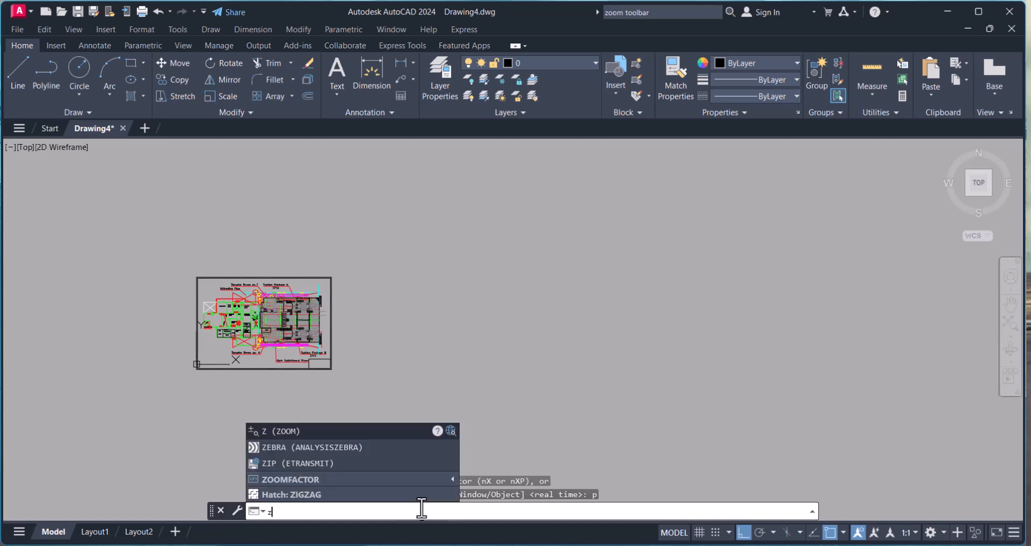
key(enter)
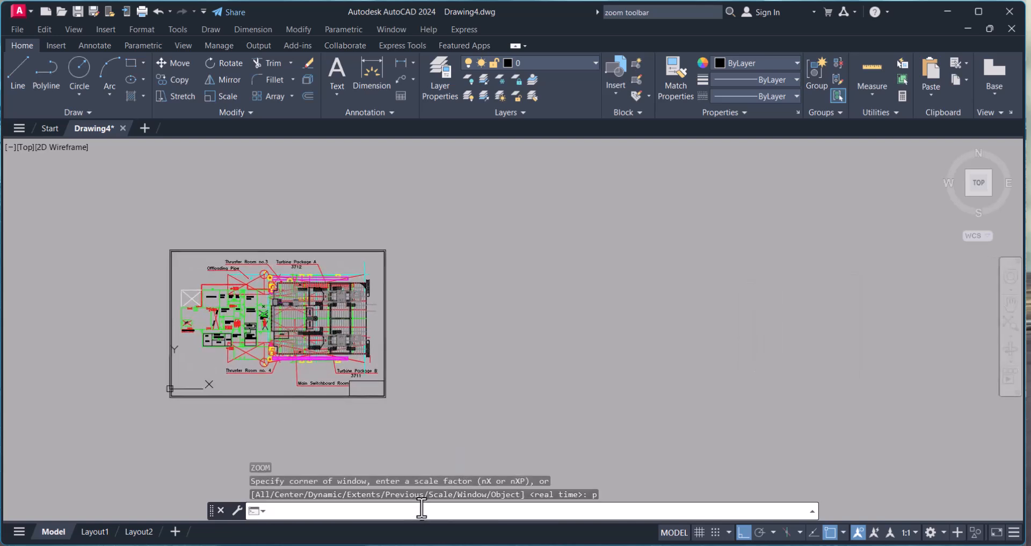
key(Escape)
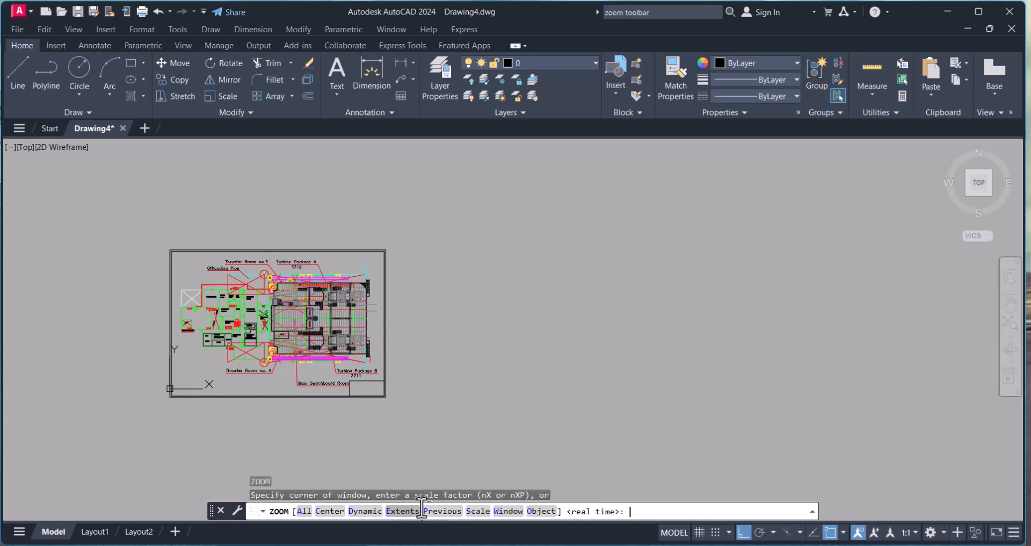
Use ZOOM Window to magnify the turbine machinery unit with the circular grating
text(w)
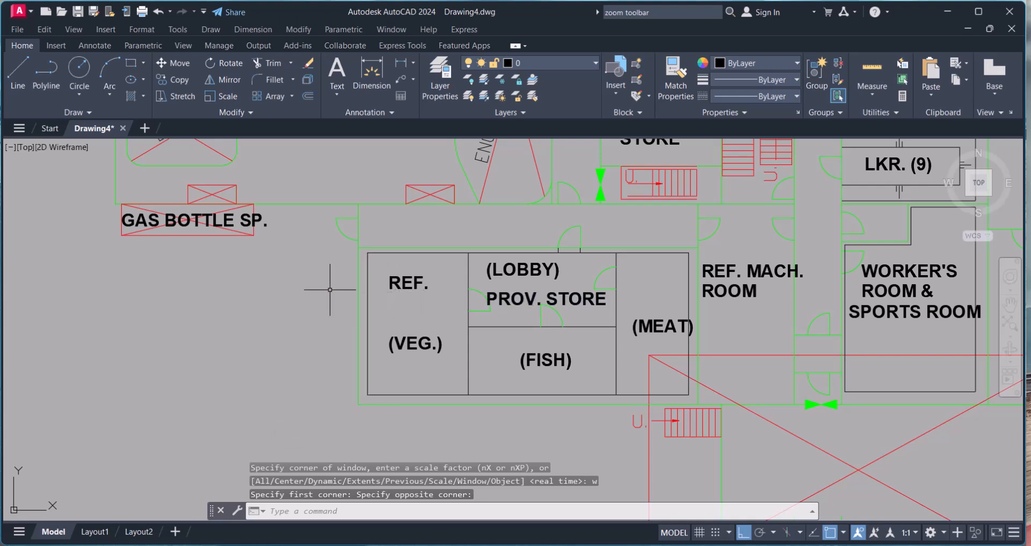
mouse_move(297, 295)
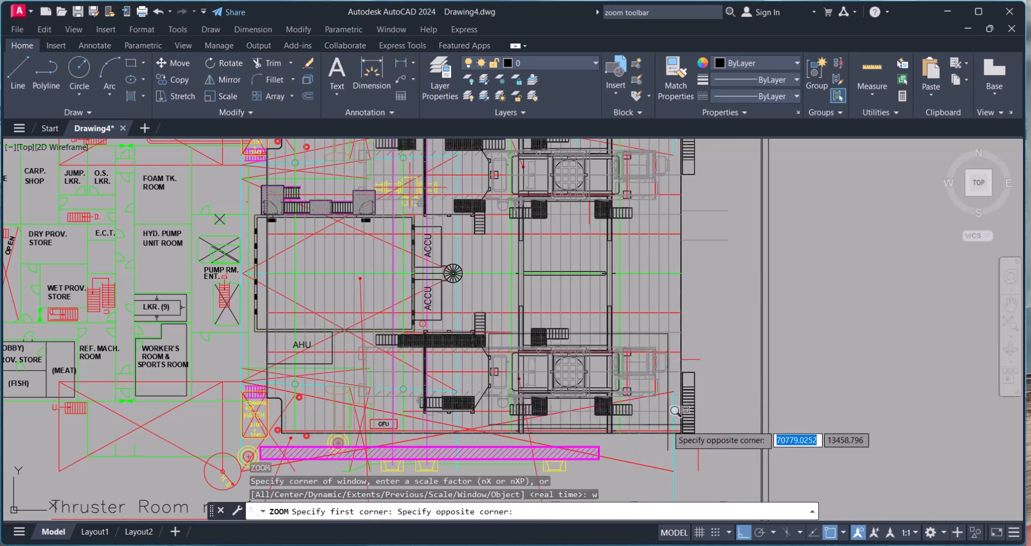
mouse_move(677, 406)
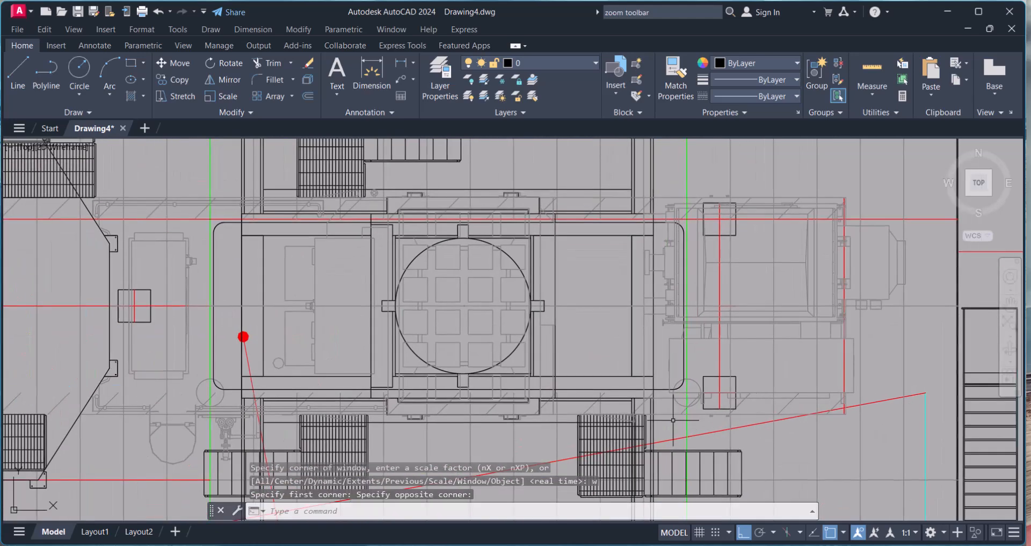
mouse_move(334, 262)
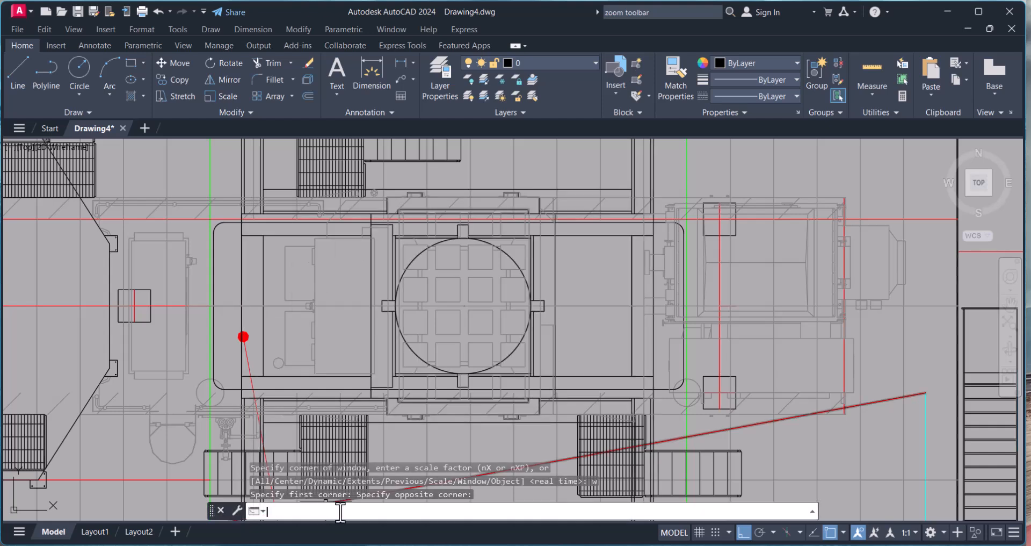
Use ZOOM Object on the stair block between the two doors to fit the view to it
text(z)
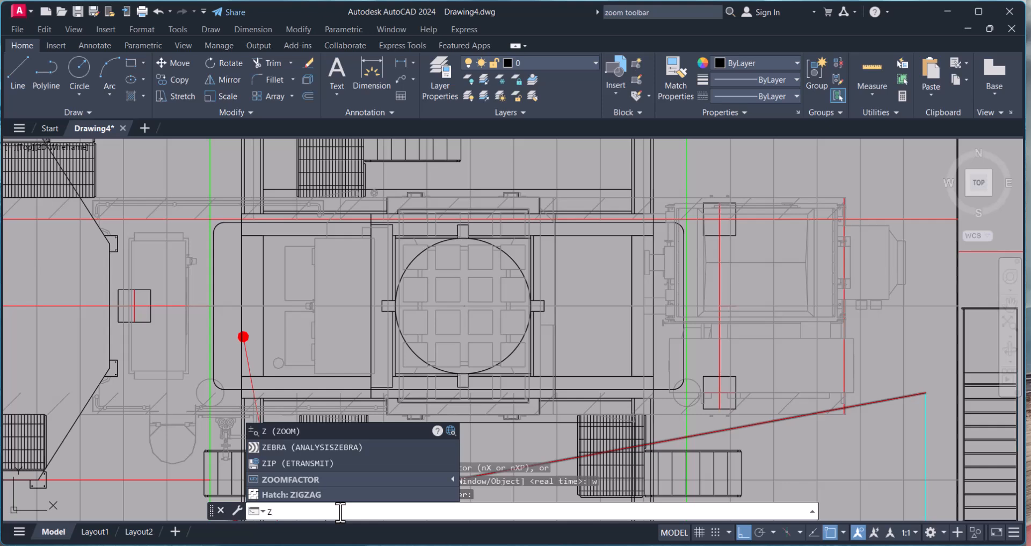
key(enter)
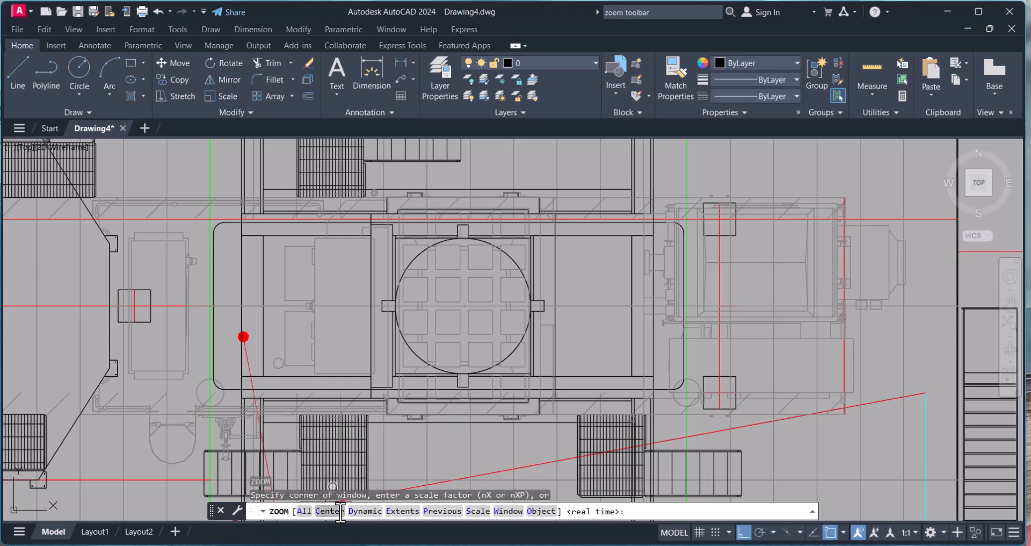
mouse_move(540, 512)
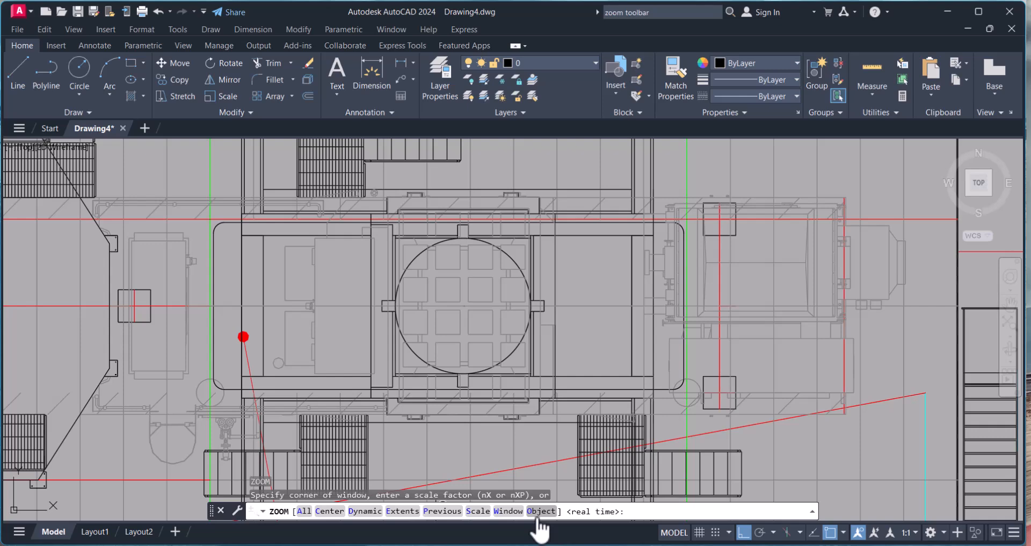
click(541, 511)
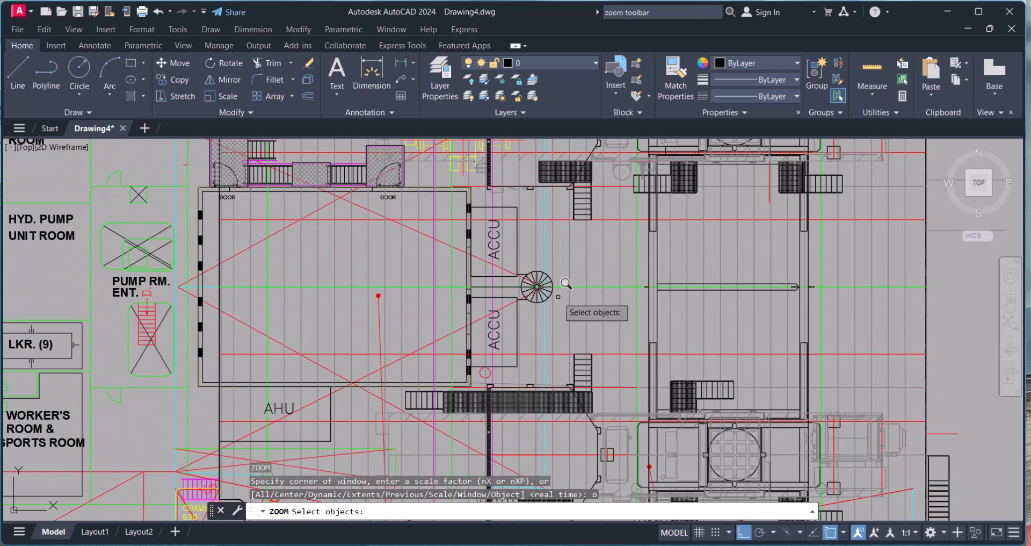
mouse_move(599, 280)
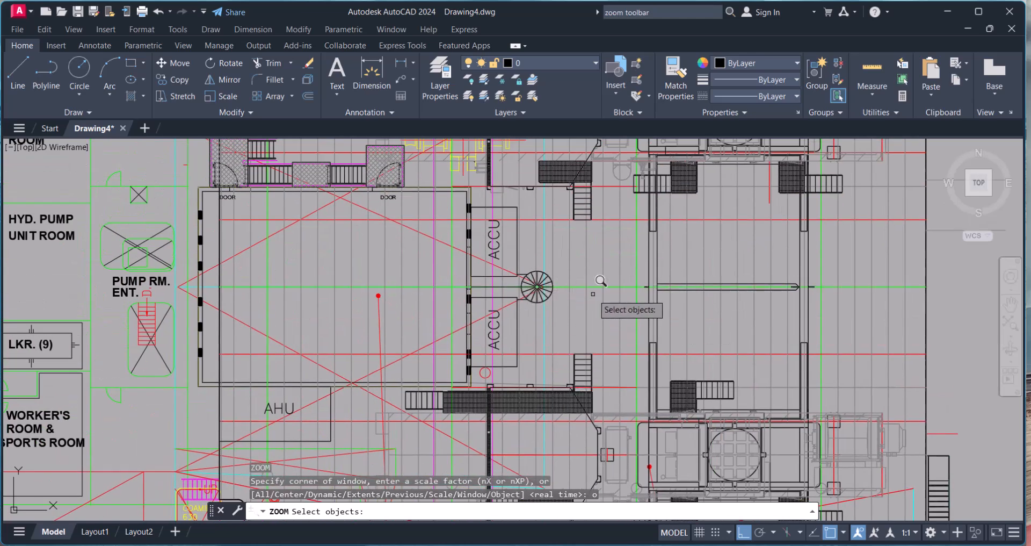
click(537, 285)
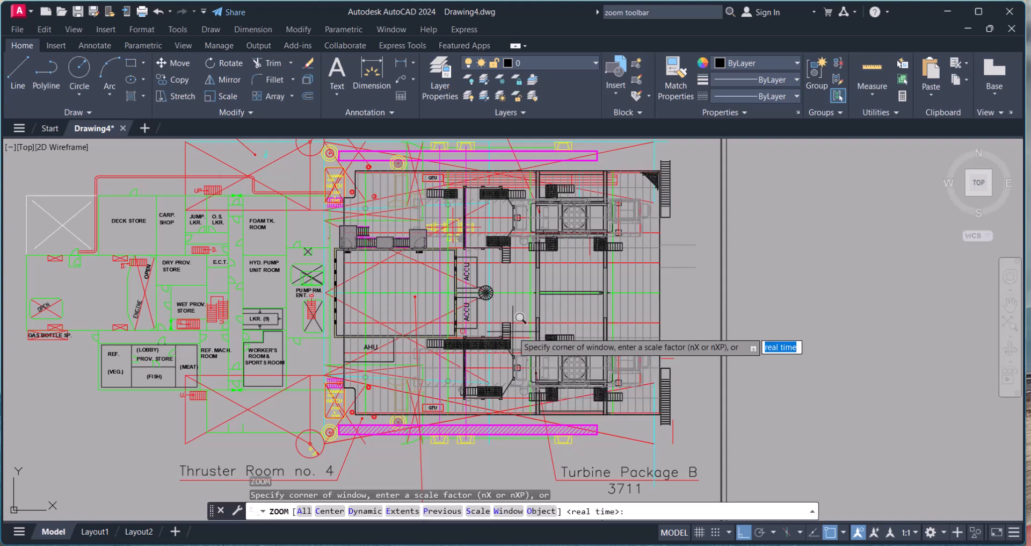
text(0)
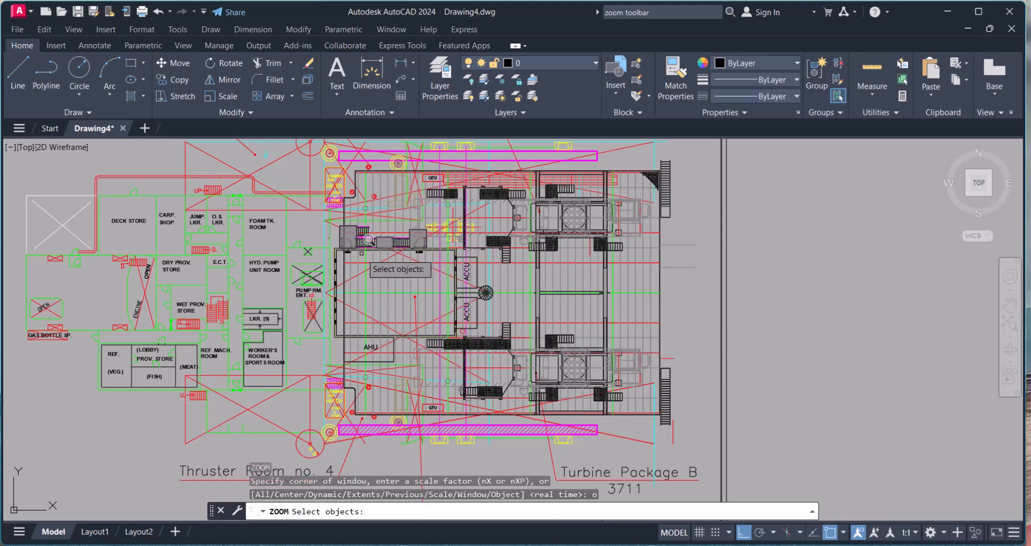
click(369, 236)
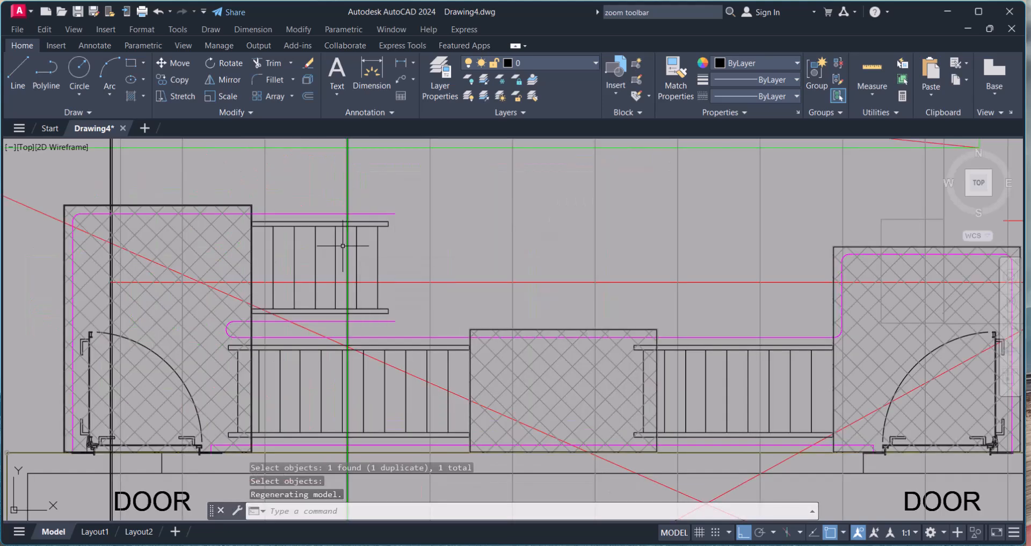
mouse_move(44, 194)
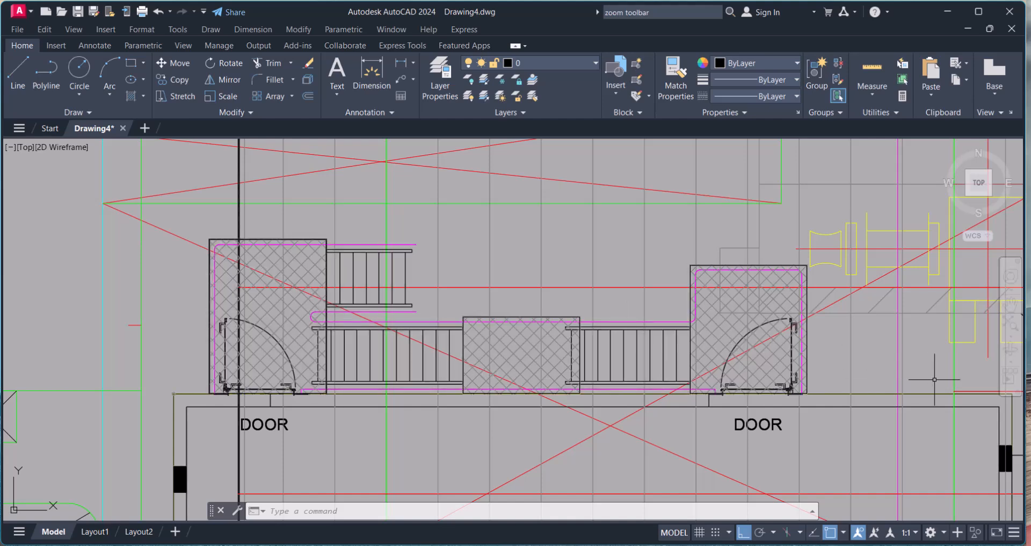
mouse_move(928, 382)
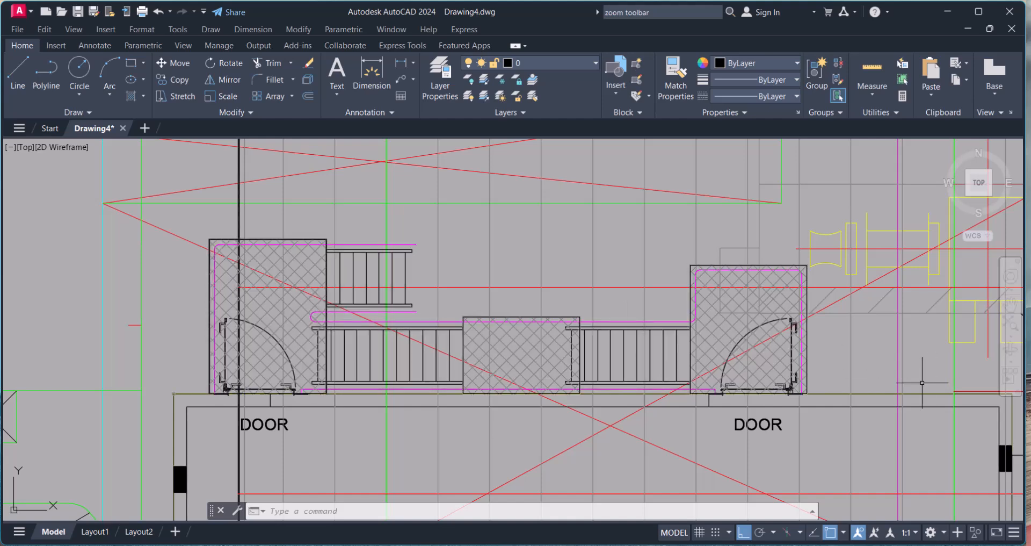
Zoom back out so the entire deck plan and its border are visible again
click(469, 510)
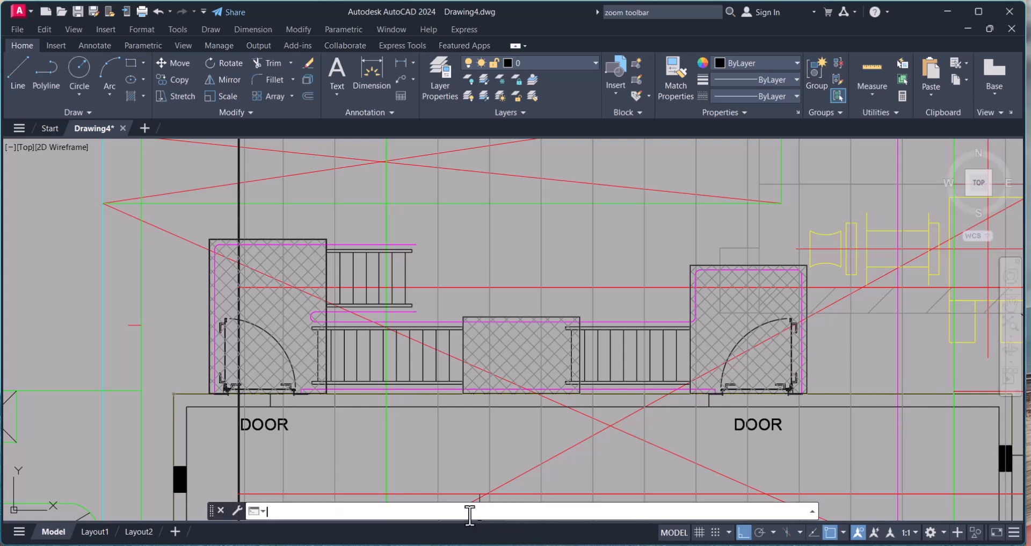
text(z)
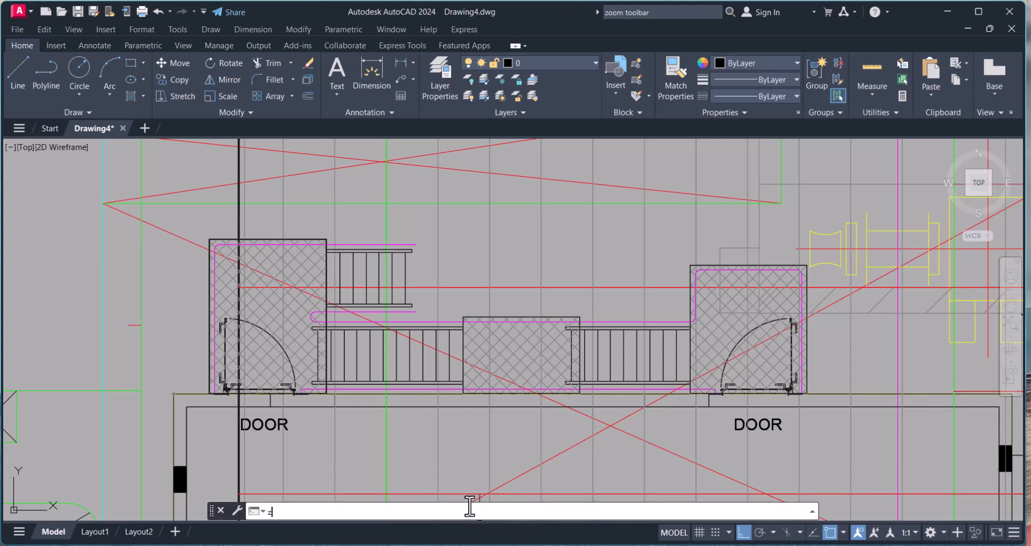
key(enter)
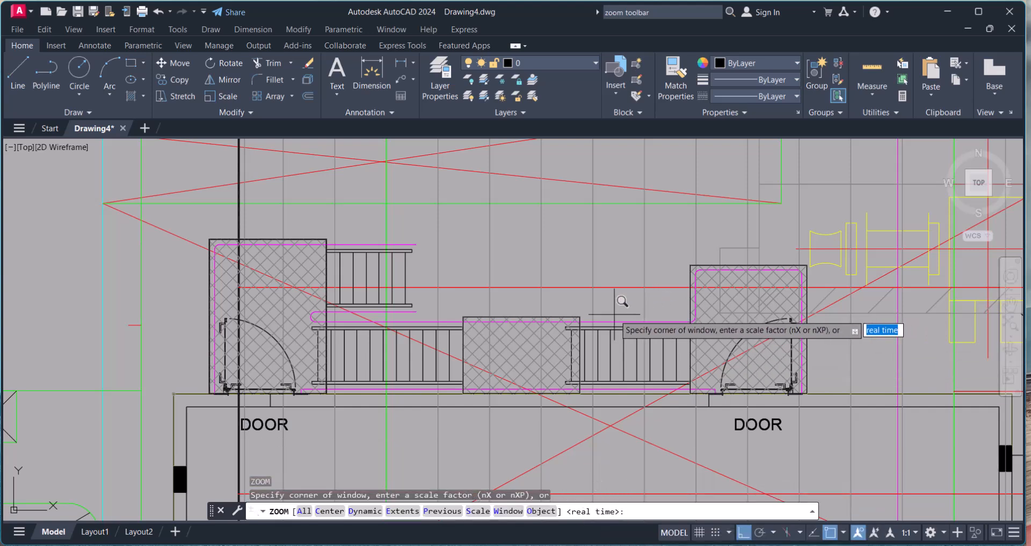
key(Escape)
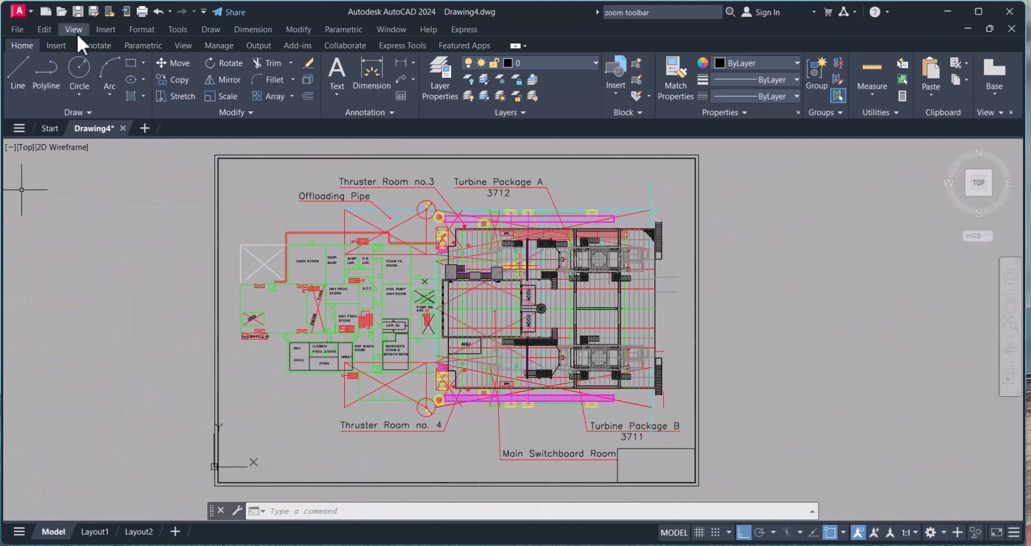
click(73, 29)
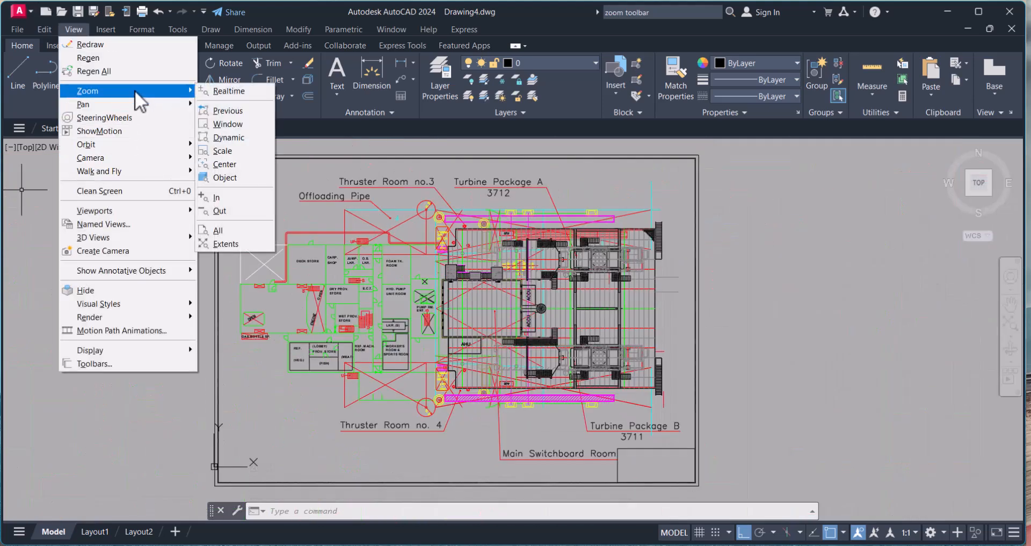
mouse_move(228, 124)
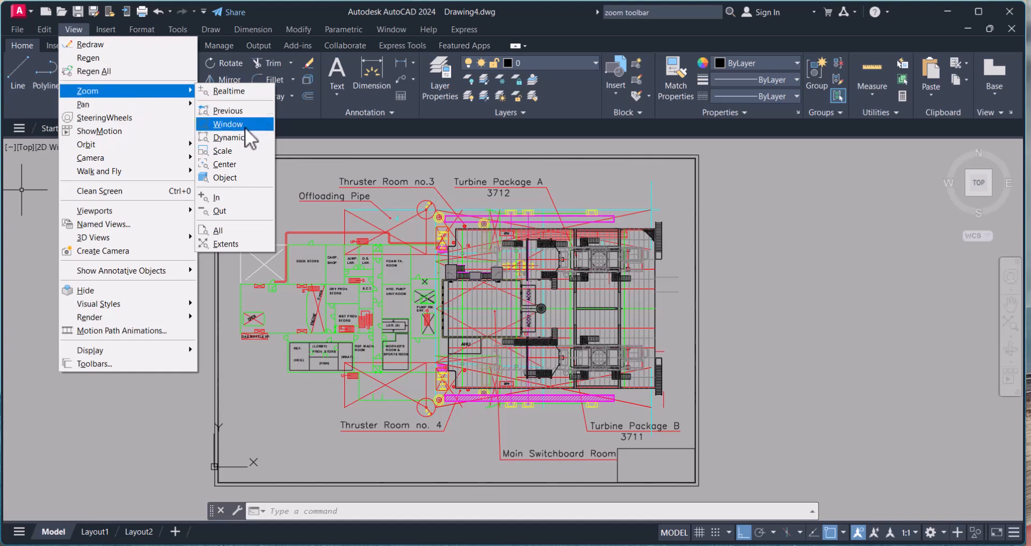
click(228, 124)
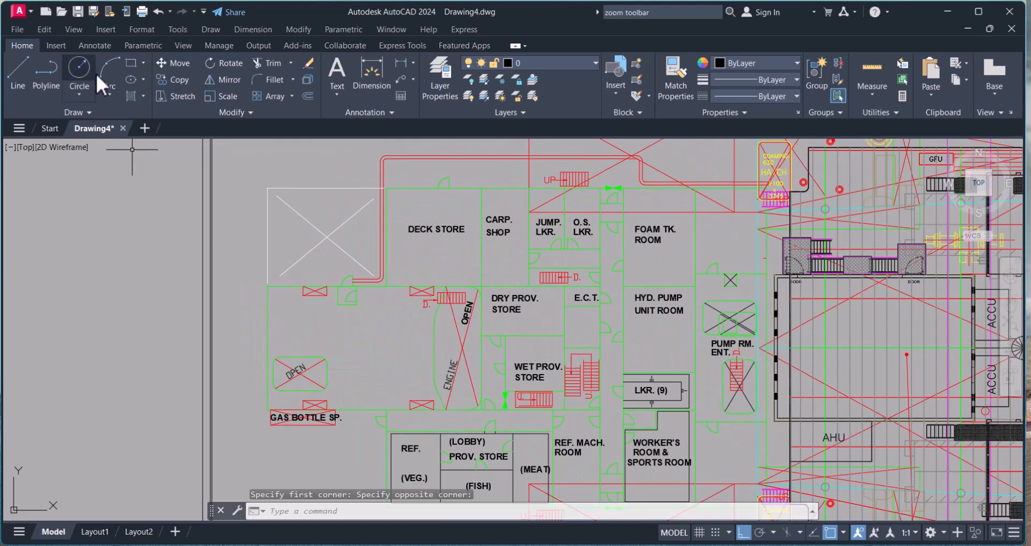
click(72, 29)
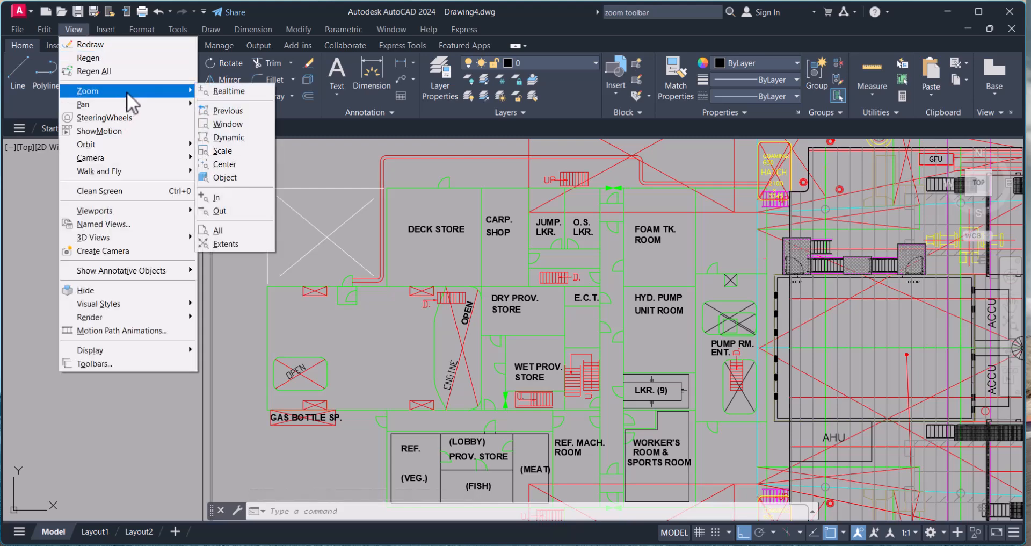
mouse_move(279, 154)
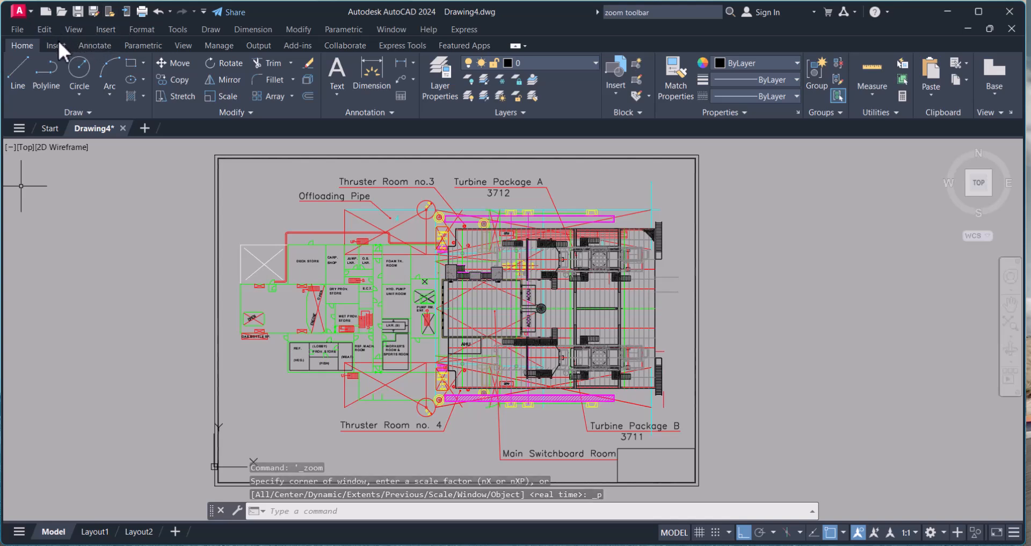
Start View > Zoom > Dynamic, showing its view box over the deck store rooms area
click(72, 29)
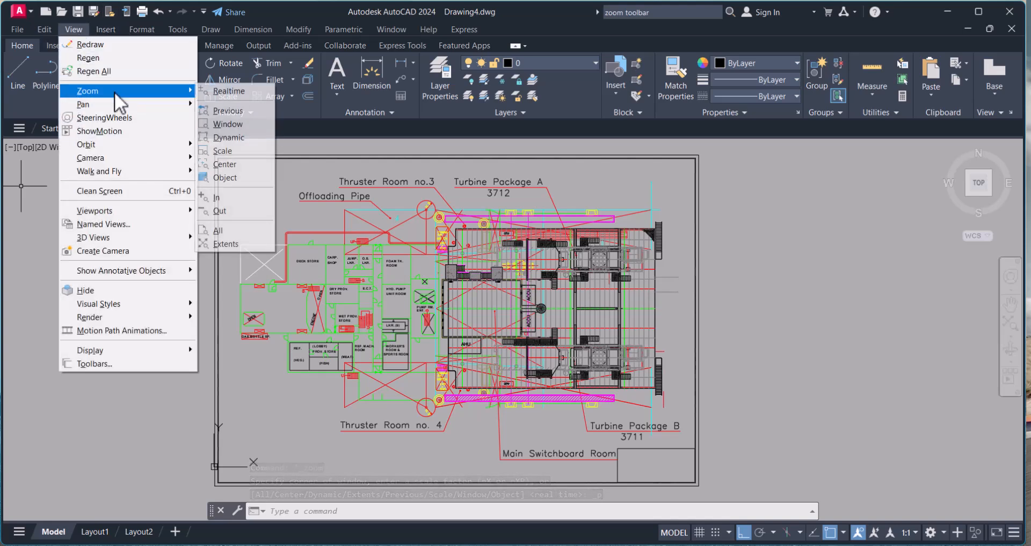
mouse_move(230, 137)
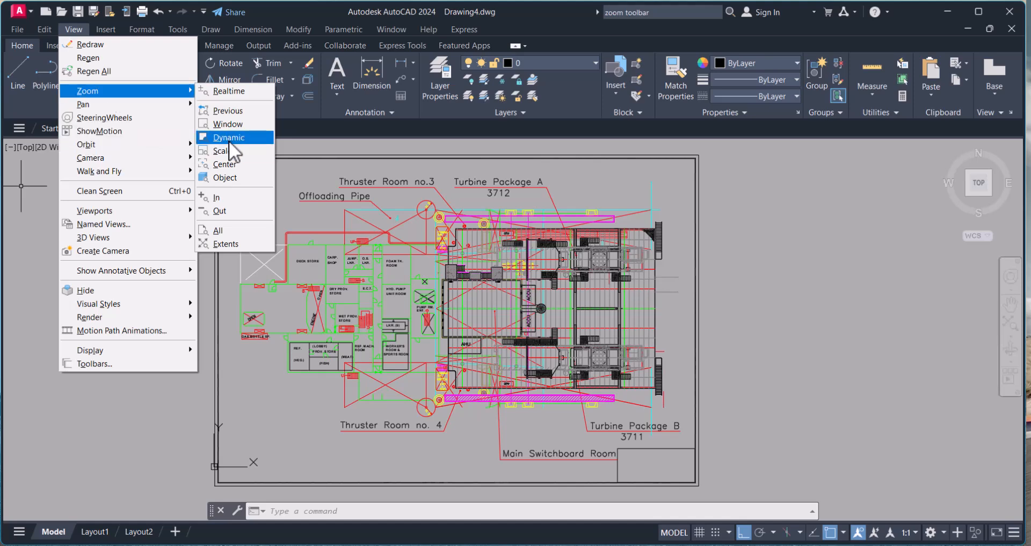
click(230, 136)
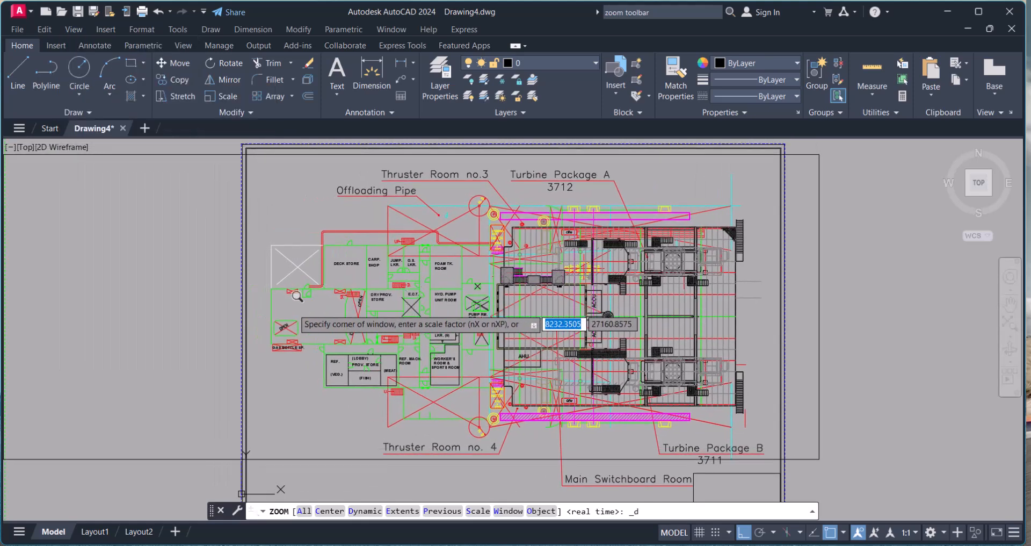
mouse_move(98, 314)
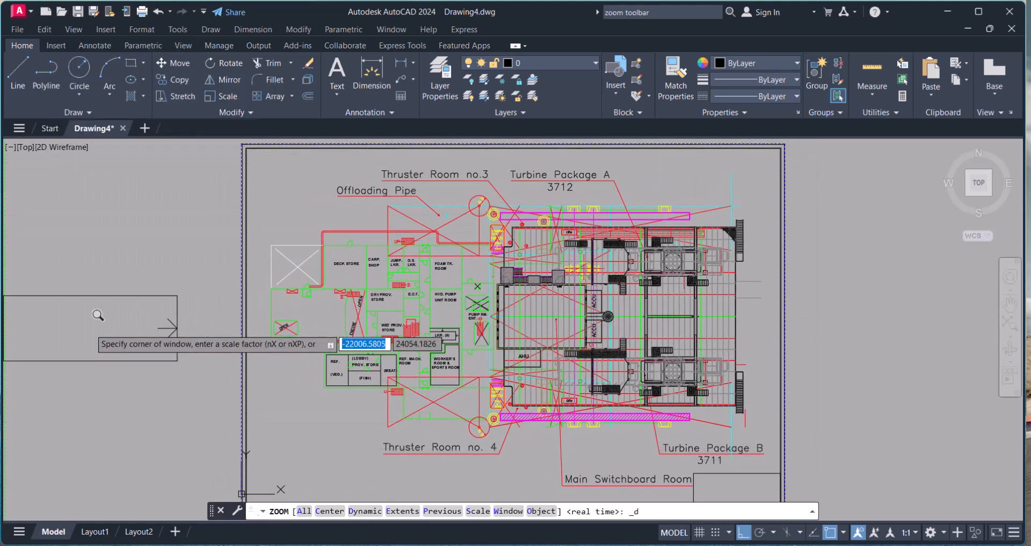
mouse_move(156, 328)
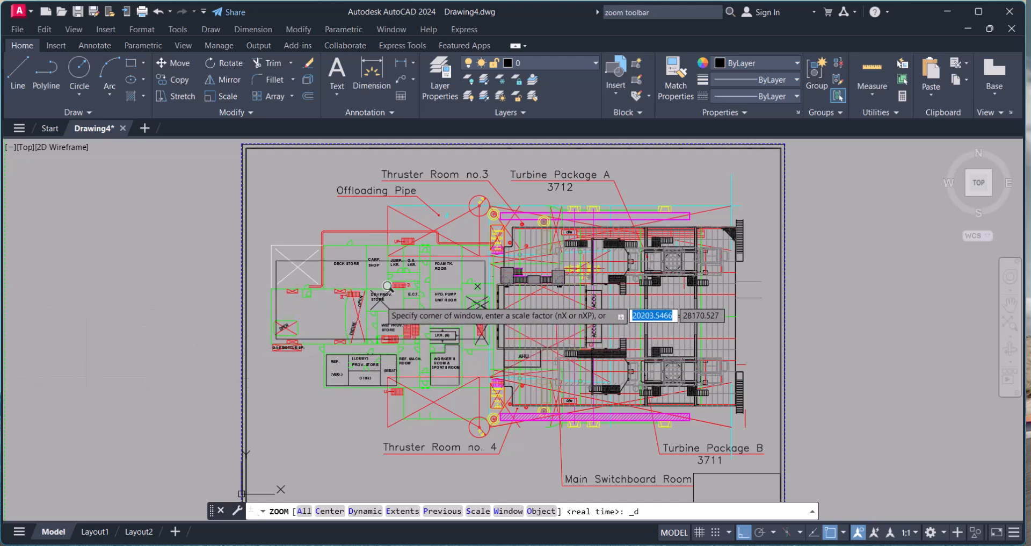
mouse_move(391, 266)
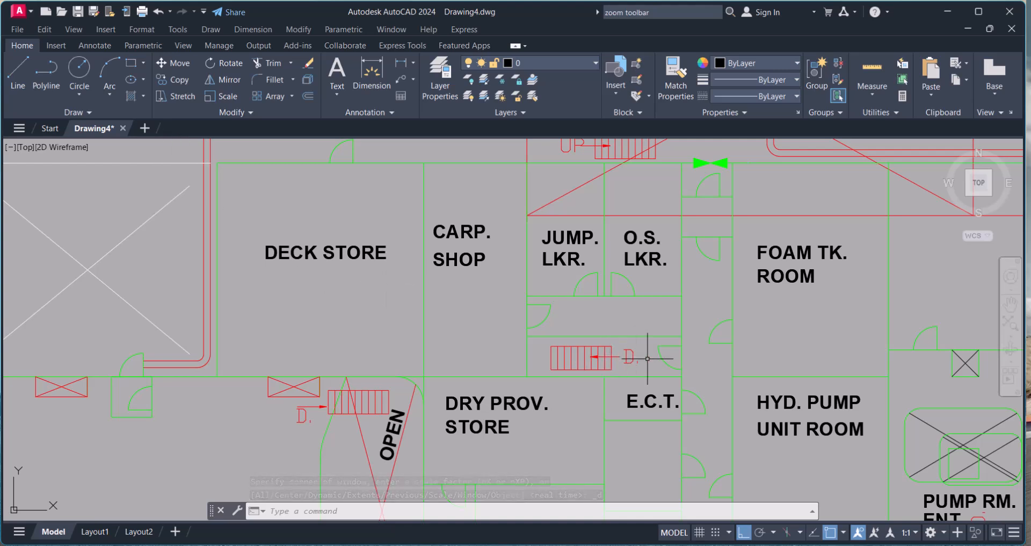
mouse_move(914, 327)
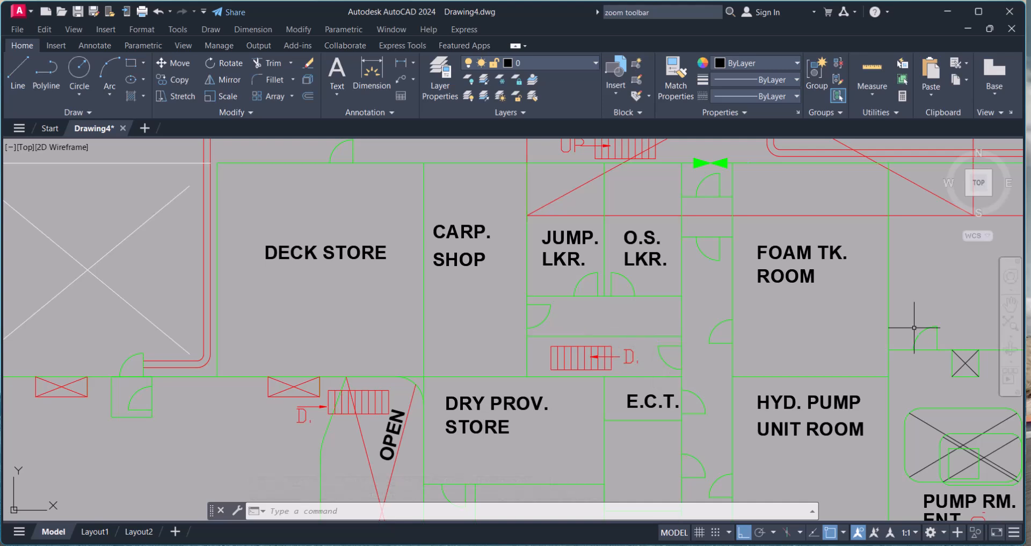